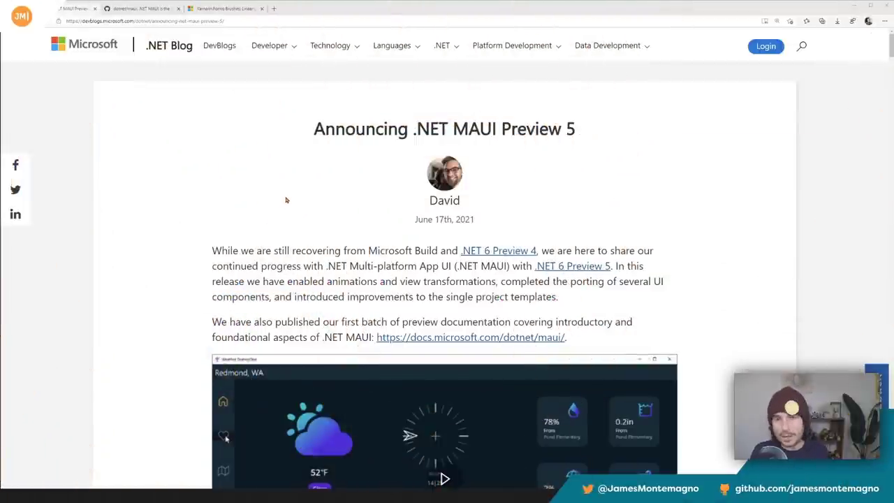
pyautogui.moveTo(327, 184)
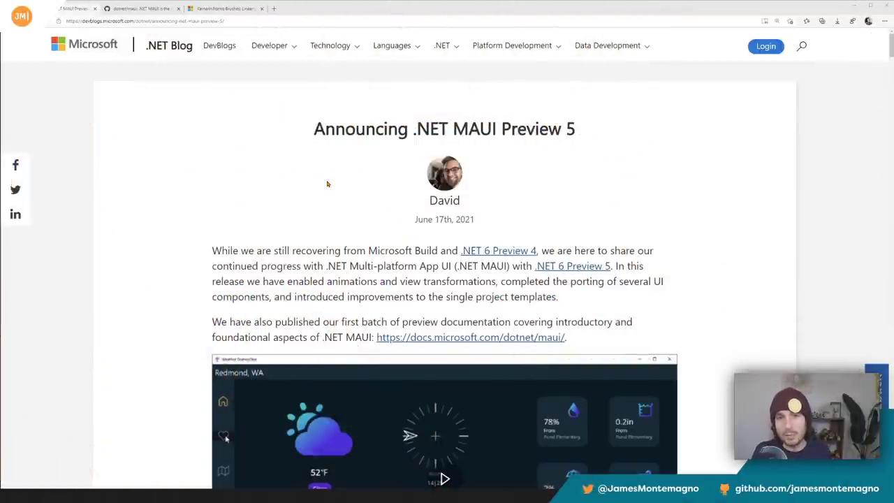
# Read down through the Preview 5 announcement's animations and UI components sections
pyautogui.scroll(-3)
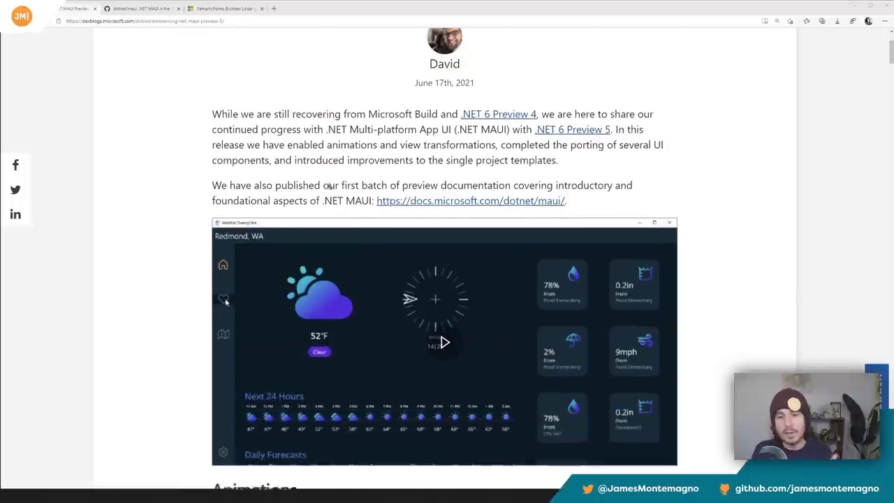
pyautogui.scroll(-3)
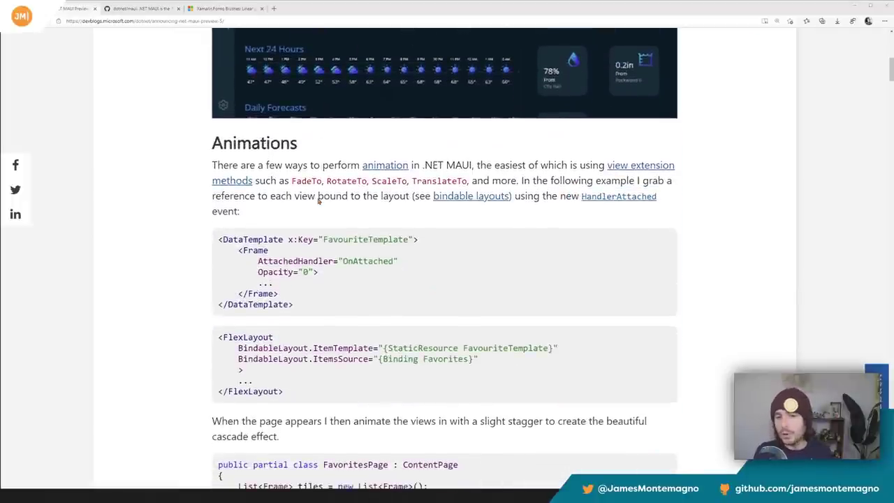
pyautogui.scroll(-3)
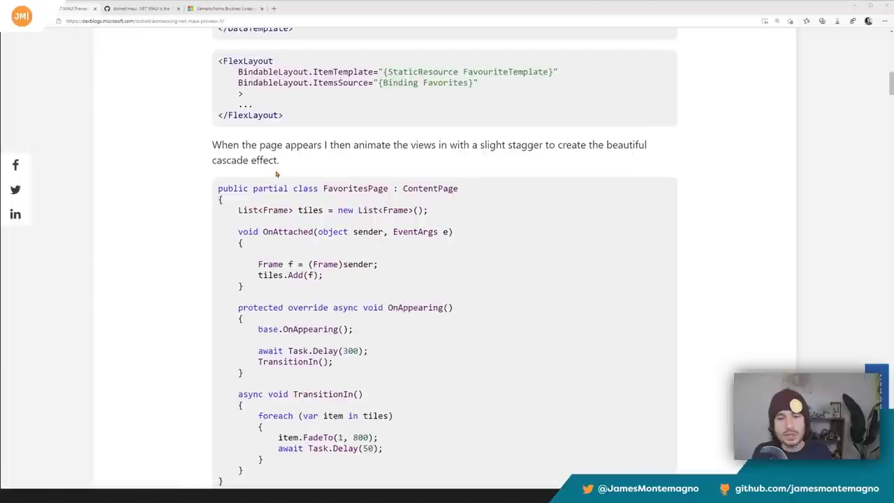
pyautogui.scroll(-3)
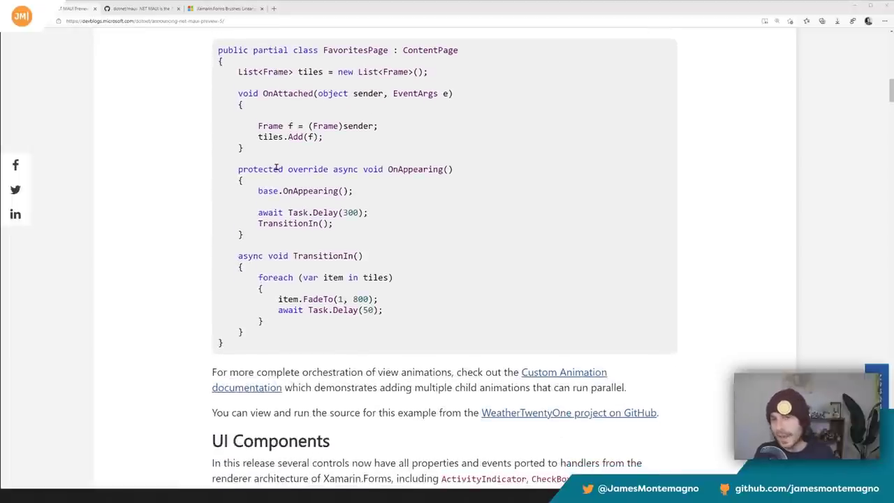
pyautogui.moveTo(279, 162)
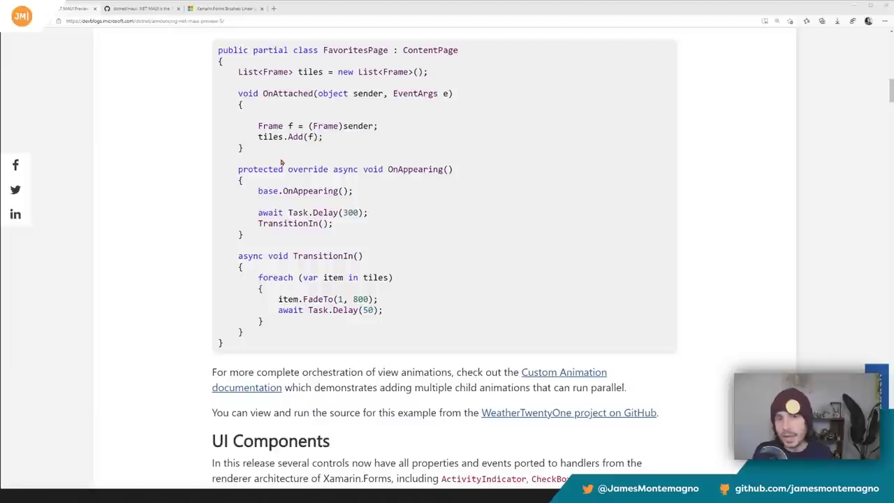
pyautogui.scroll(-3)
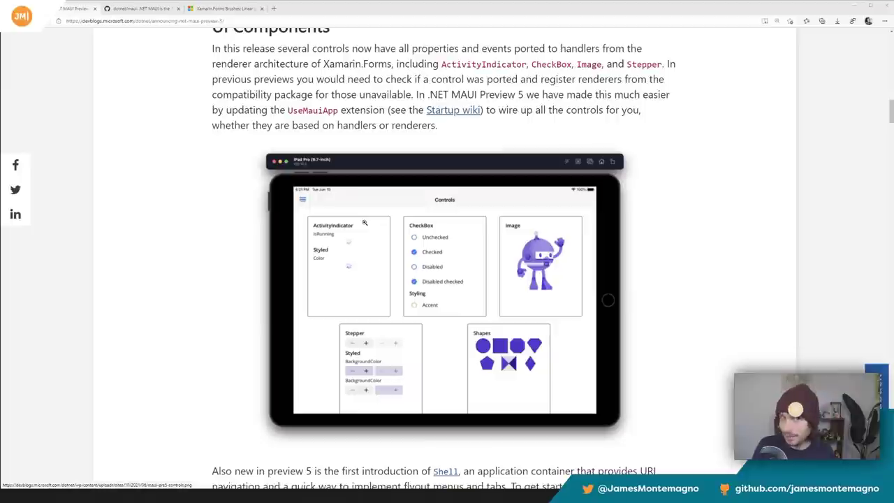
# Select the UseMauiApp extension name and return toward the top of the post
pyautogui.doubleClick(312, 109)
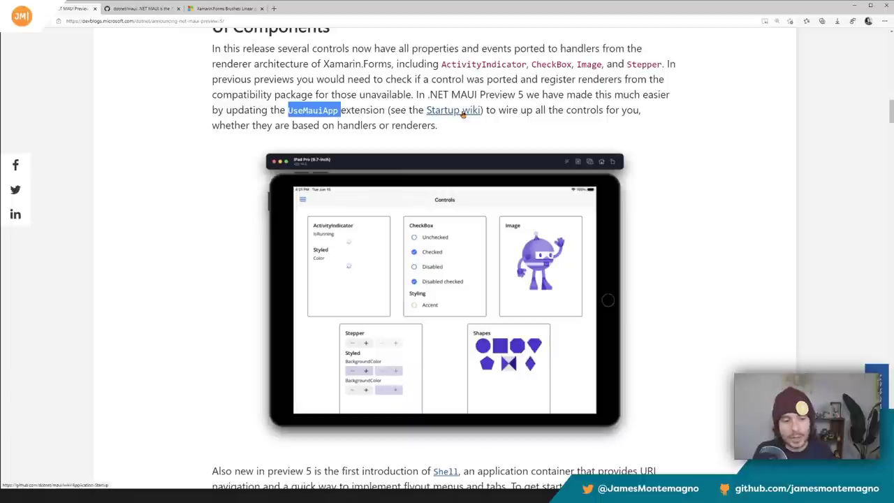
pyautogui.scroll(3)
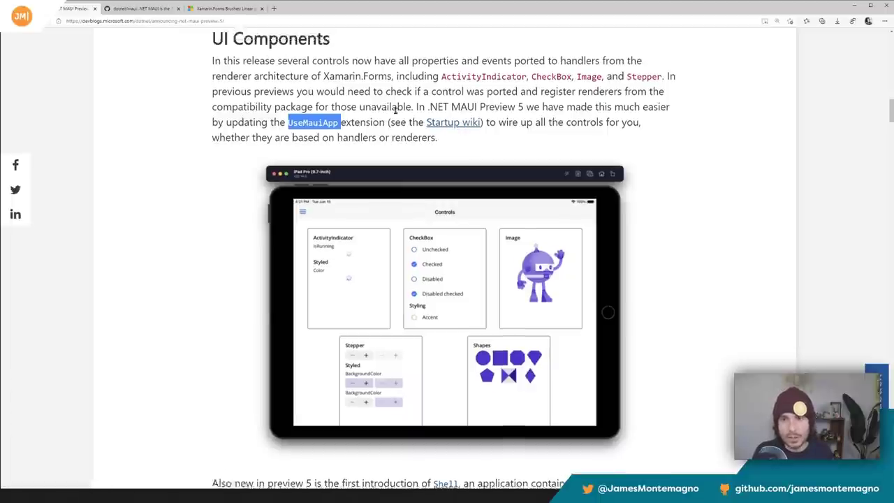
pyautogui.scroll(-3)
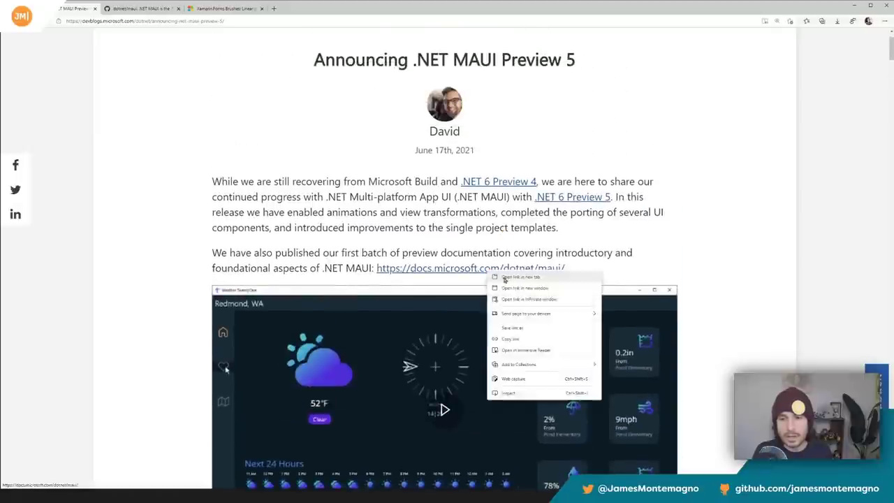
# Open the .NET MAUI docs in a new tab and read the Installation guide's maui-check section
pyautogui.click(519, 276)
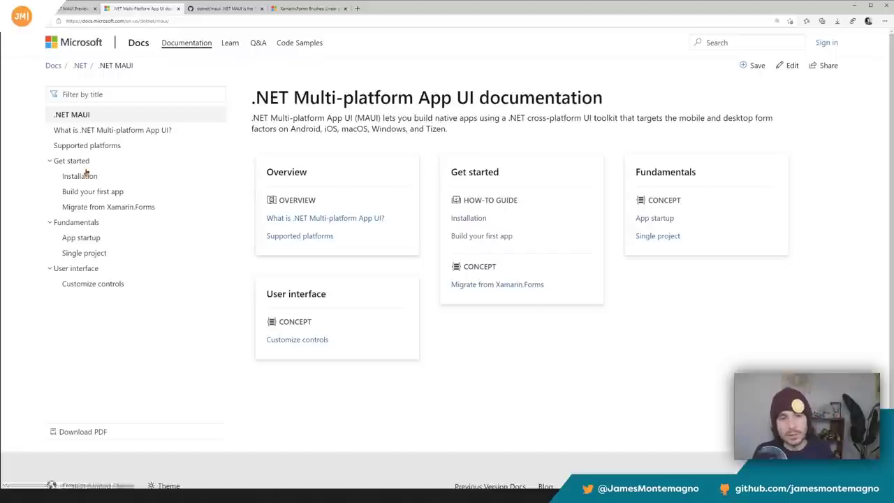
pyautogui.click(78, 176)
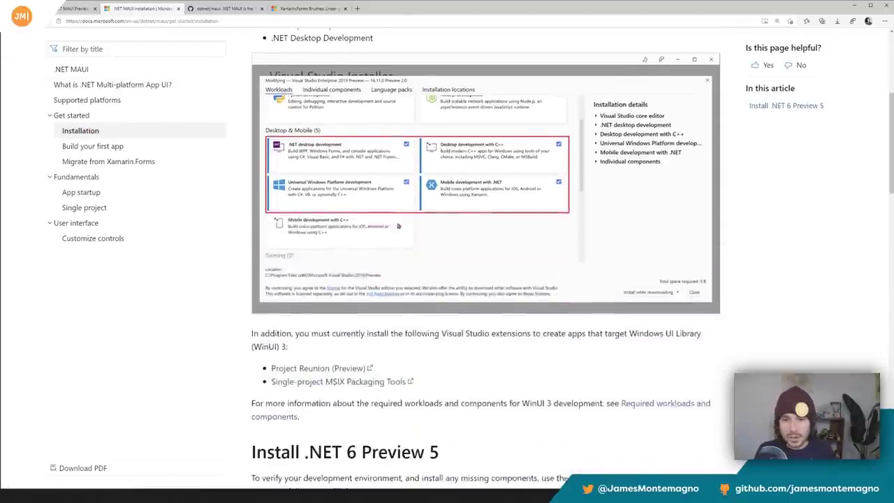
pyautogui.scroll(-3)
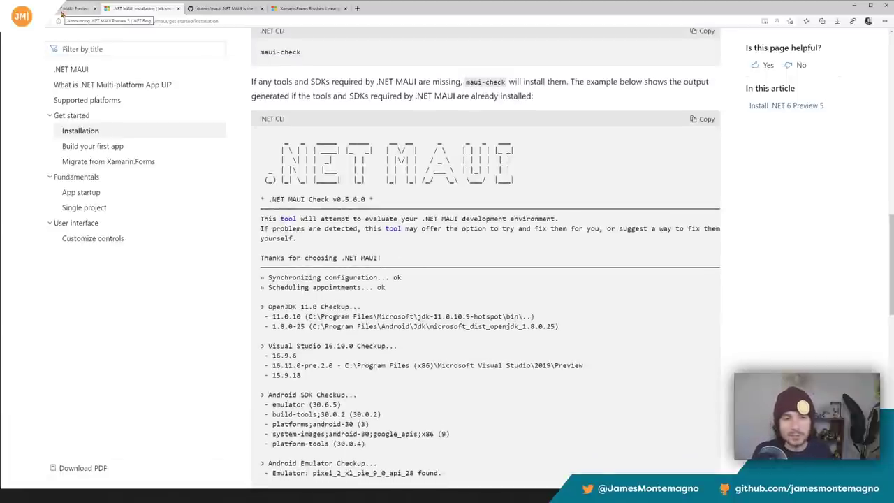
pyautogui.moveTo(81, 193)
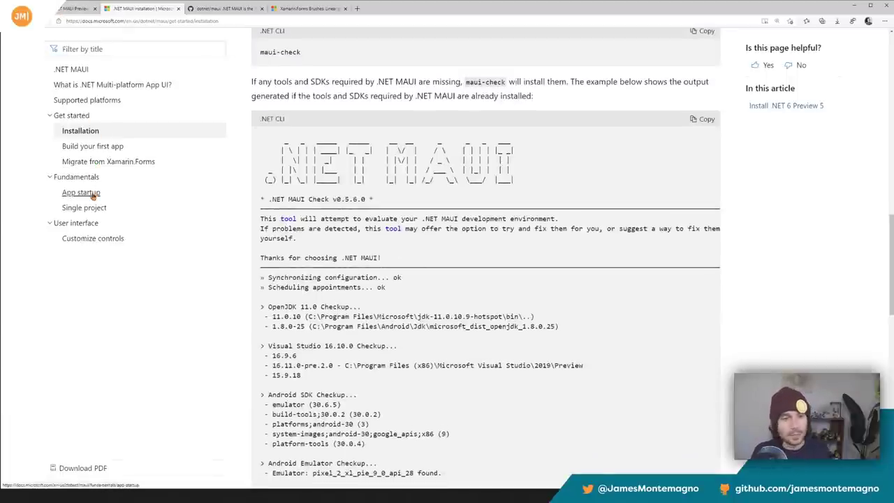
# Open the App startup page and reach its Register fonts section
pyautogui.click(81, 193)
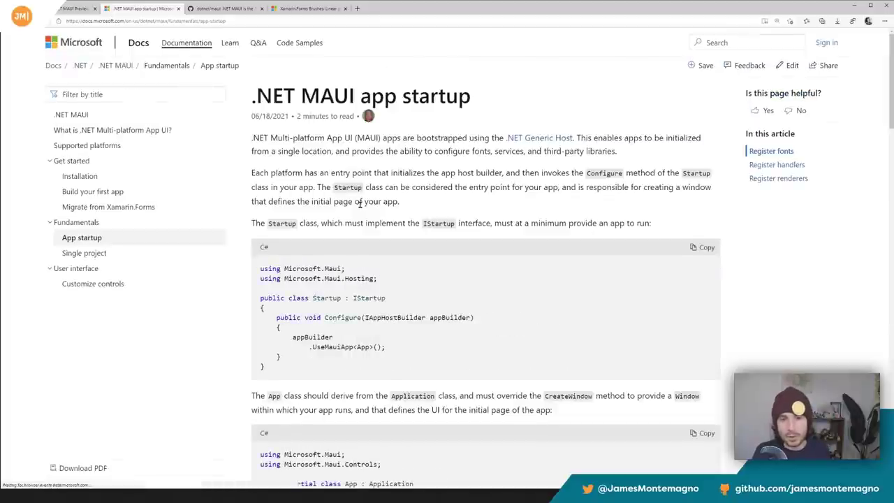
pyautogui.scroll(-3)
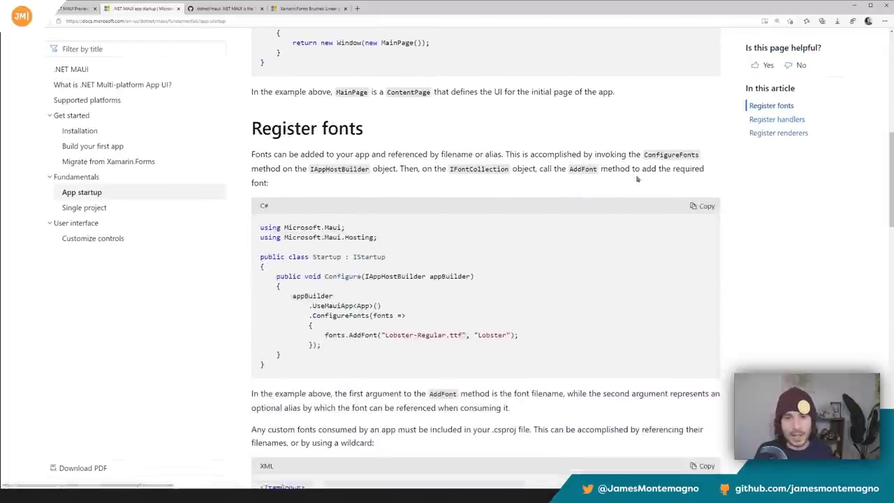
# Return to the Preview 5 announcement tab and read down through the Shell navigation section
pyautogui.click(143, 9)
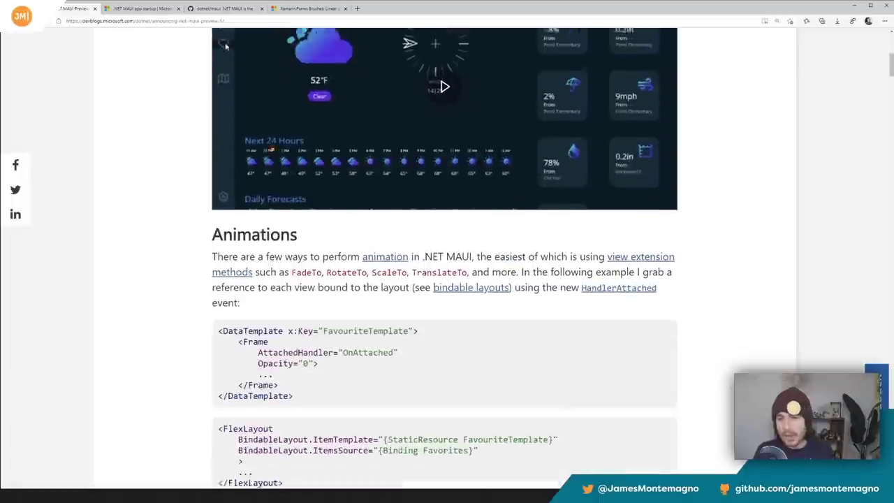
pyautogui.scroll(3)
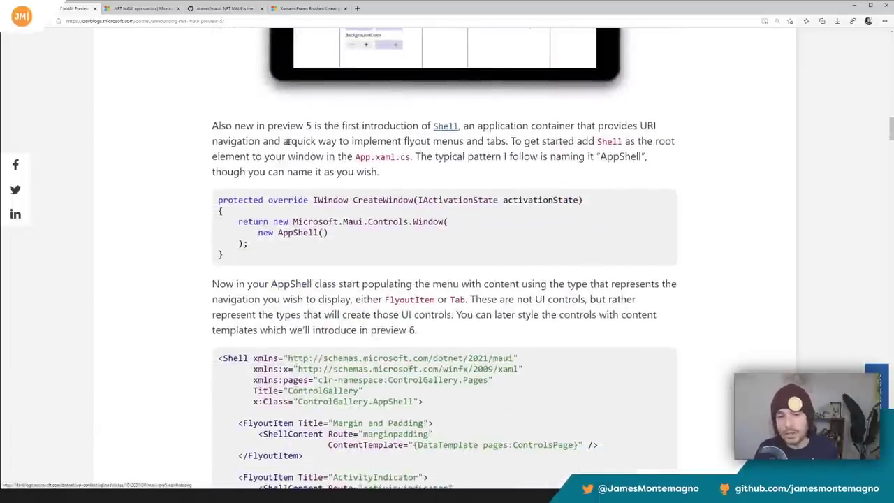
pyautogui.scroll(-3)
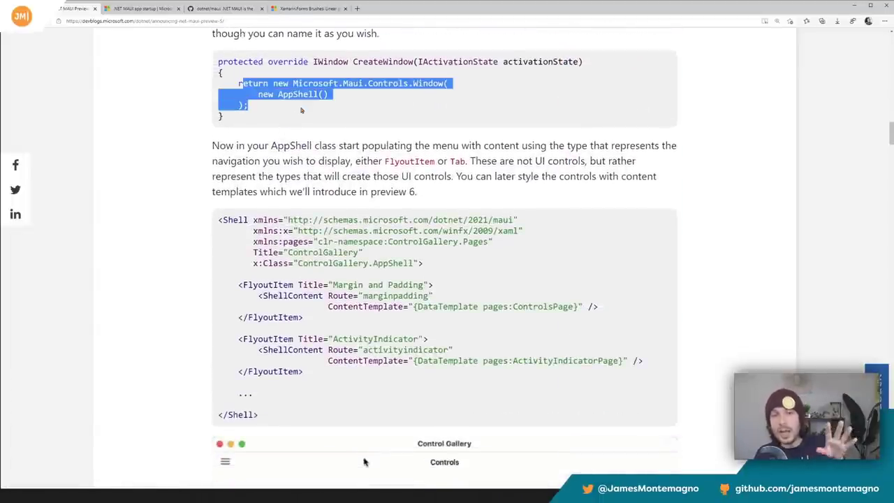
pyautogui.scroll(-3)
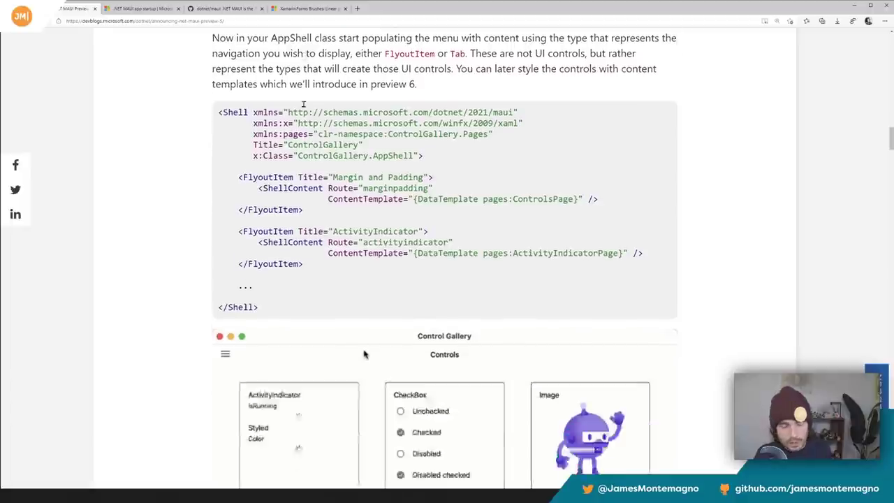
pyautogui.scroll(-3)
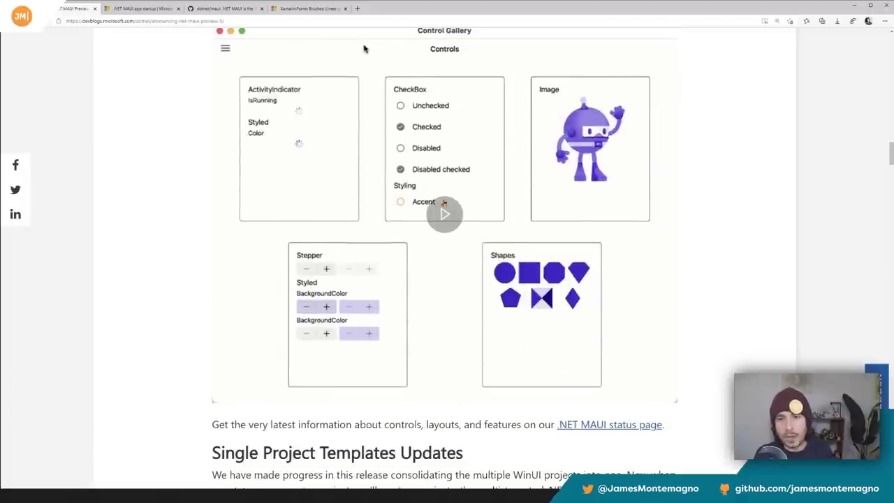
# Play the Control Gallery demo animation and continue to Single Project Templates Updates
pyautogui.click(224, 47)
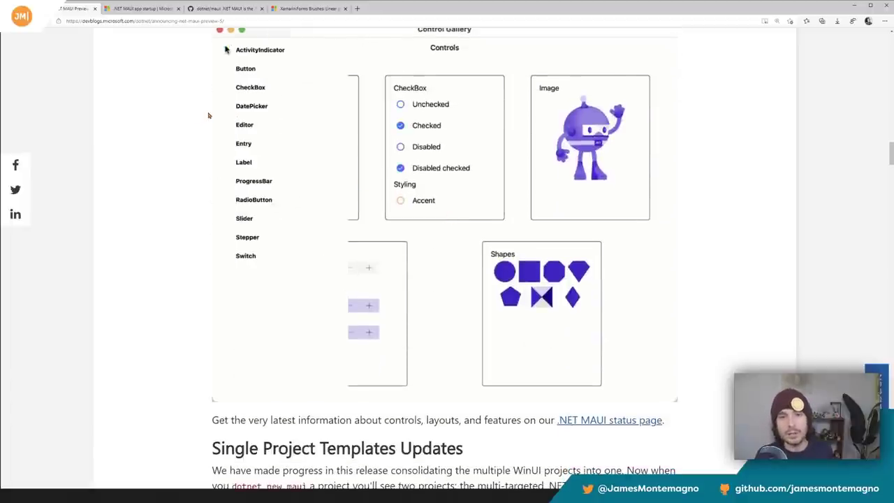
pyautogui.click(245, 69)
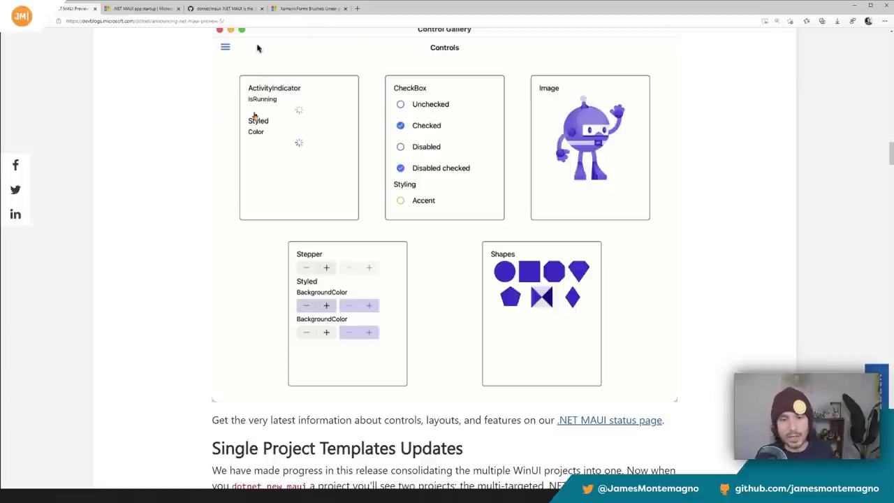
pyautogui.click(224, 48)
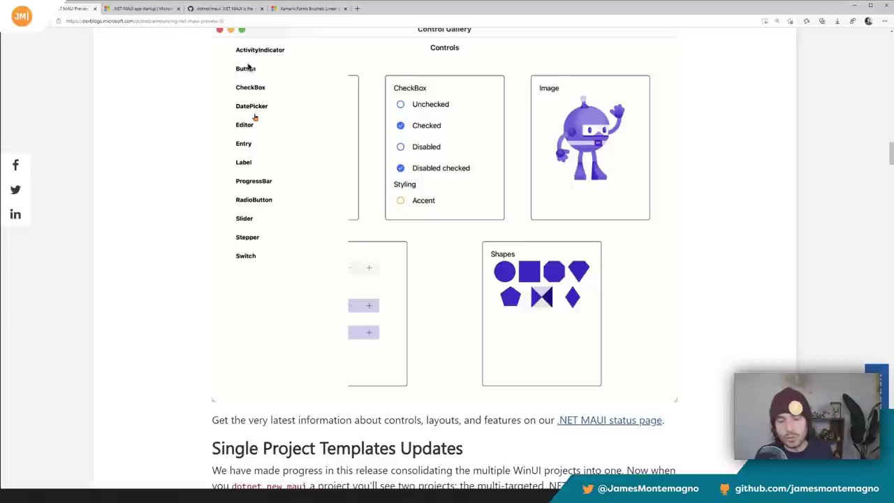
pyautogui.scroll(-3)
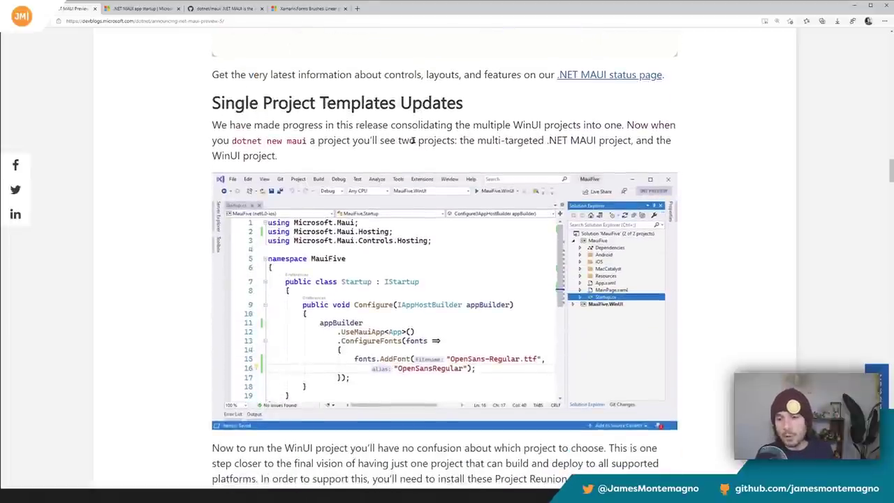
pyautogui.scroll(-3)
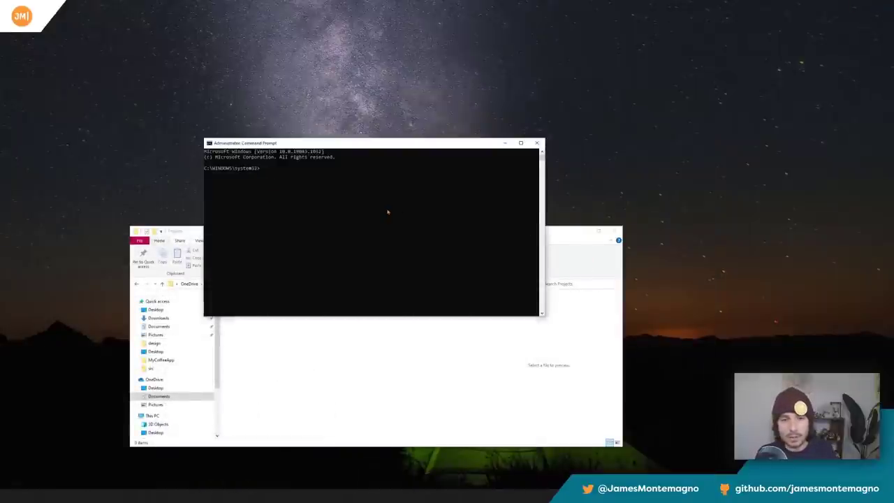
# Run maui-check and watch it report all workloads installed and everything looking great
pyautogui.write('ms')
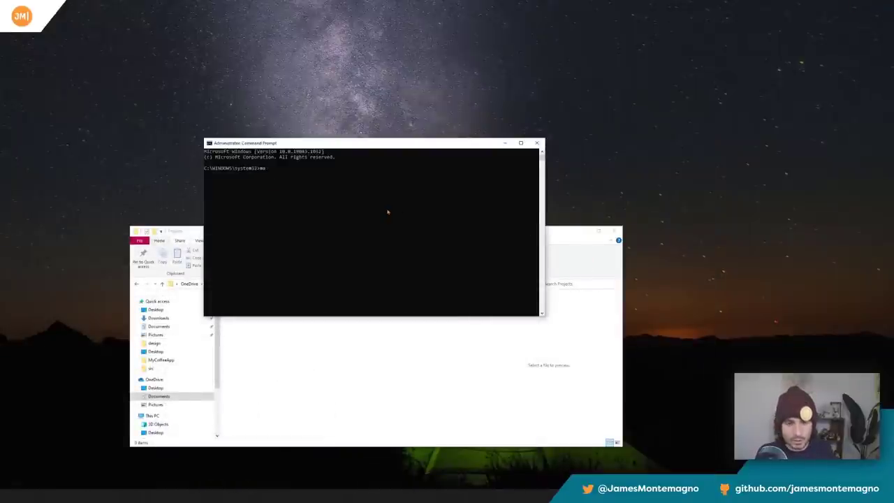
pyautogui.press('Return')
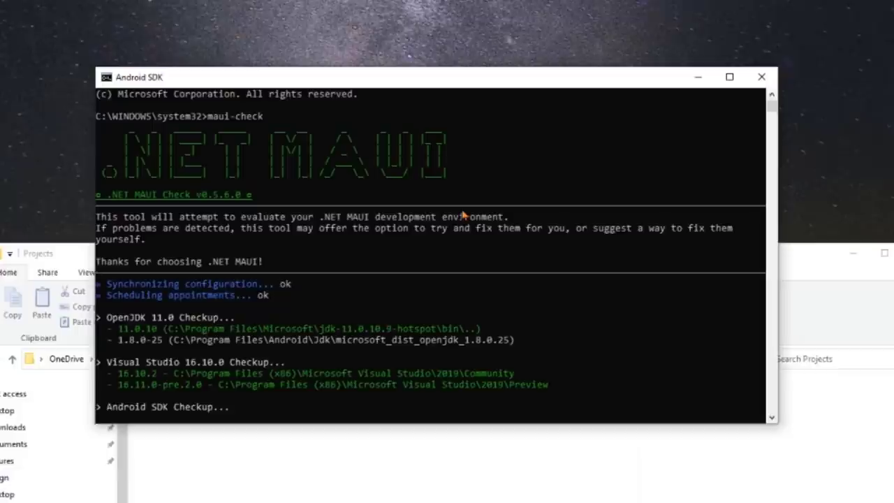
pyautogui.scroll(-3)
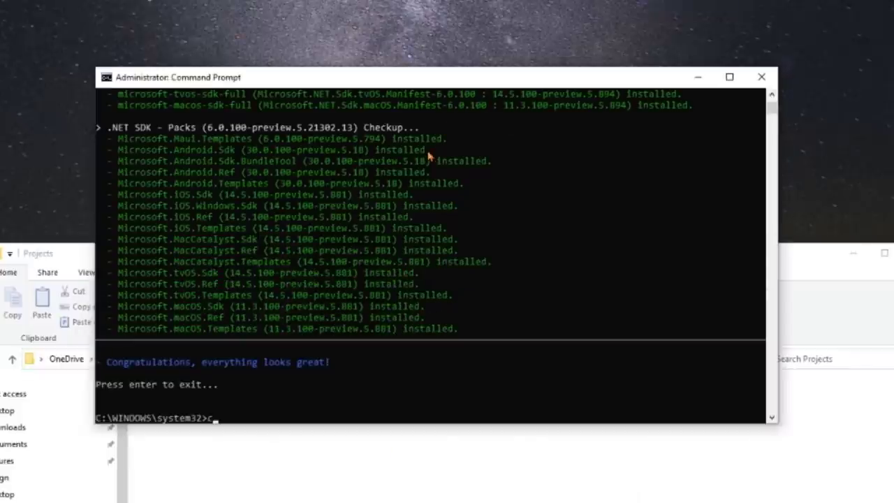
# Change to the Projects folder and create a MauiApp5P directory with mkdir
pyautogui.write('cd C:\\Users\\Motz\\OneDrive\\Documents\\Projects')
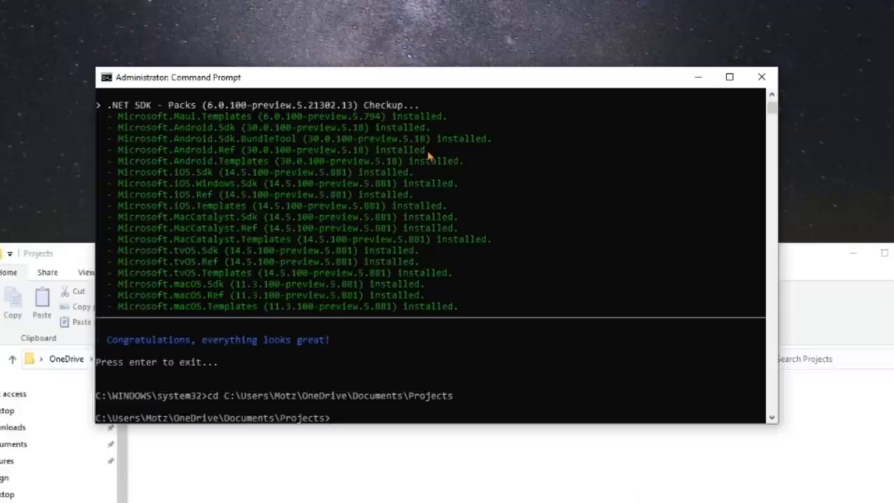
pyautogui.write('mkdir')
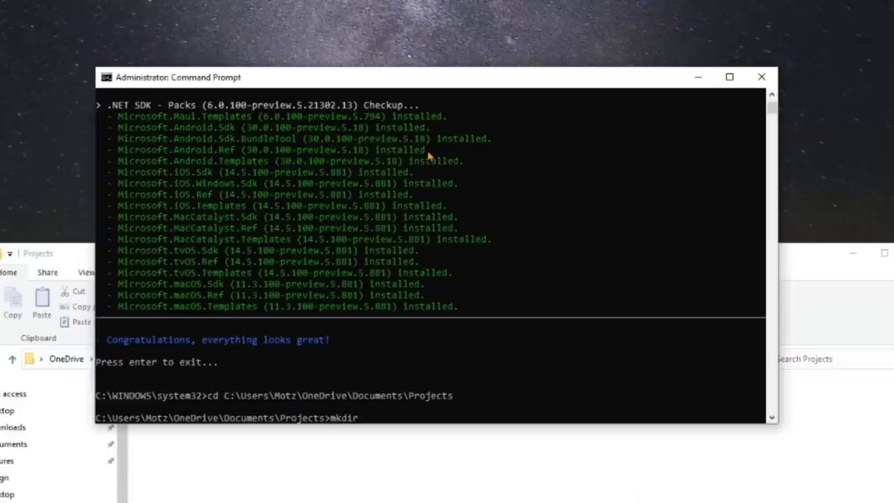
pyautogui.write('MauiApp')
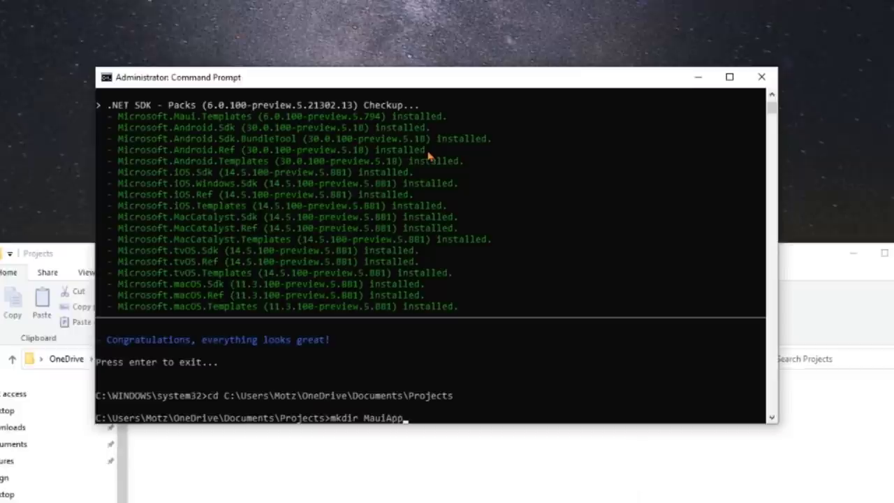
pyautogui.write('5P')
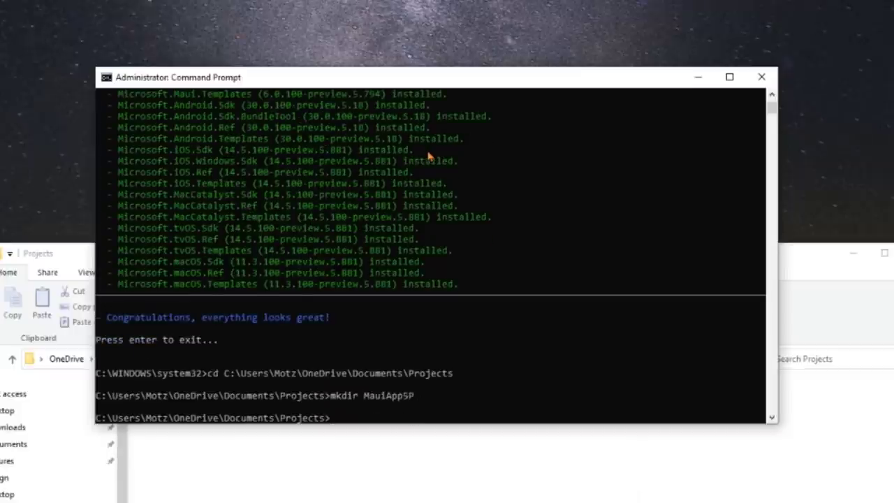
# Enter MauiApp5P and generate a new app with dotnet new maui
pyautogui.write('cd MauiApp5P')
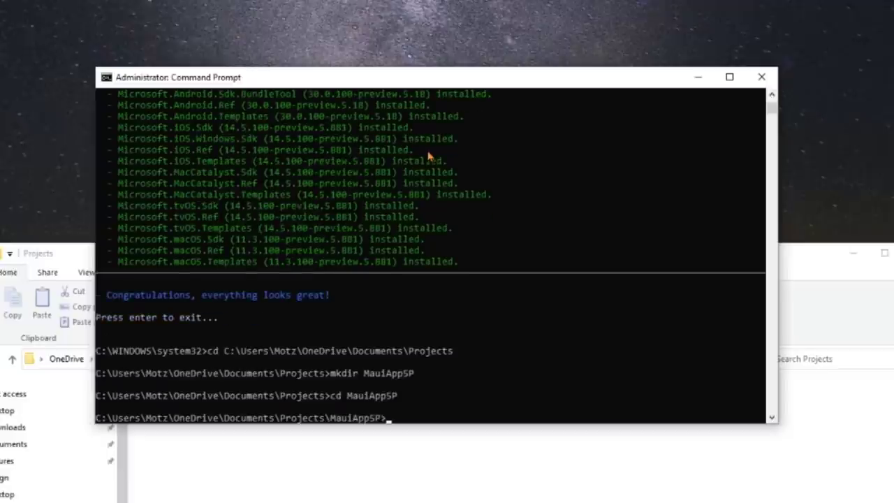
pyautogui.write('dotnet new maui')
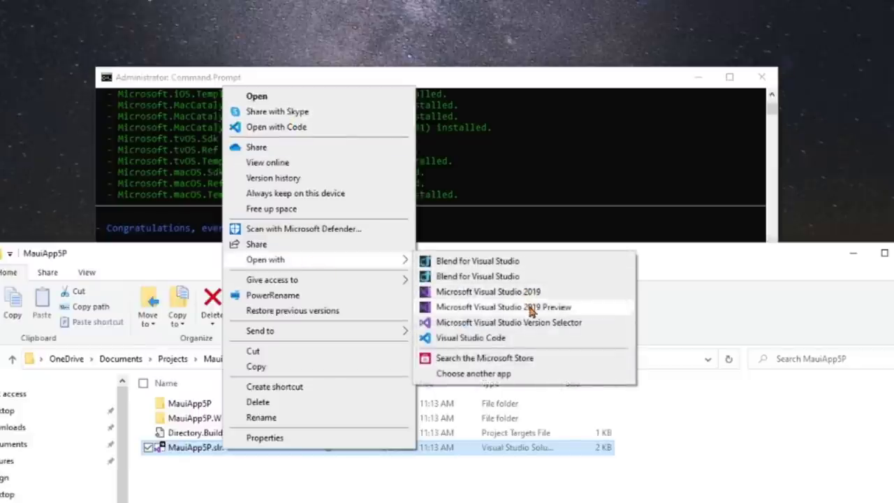
pyautogui.moveTo(532, 313)
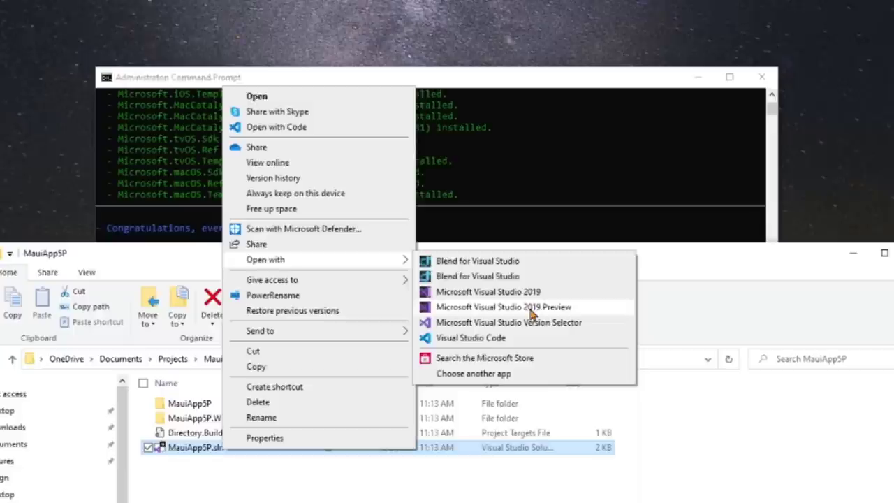
# Open MauiApp5P.sln with Microsoft Visual Studio 2019 Preview
pyautogui.click(503, 307)
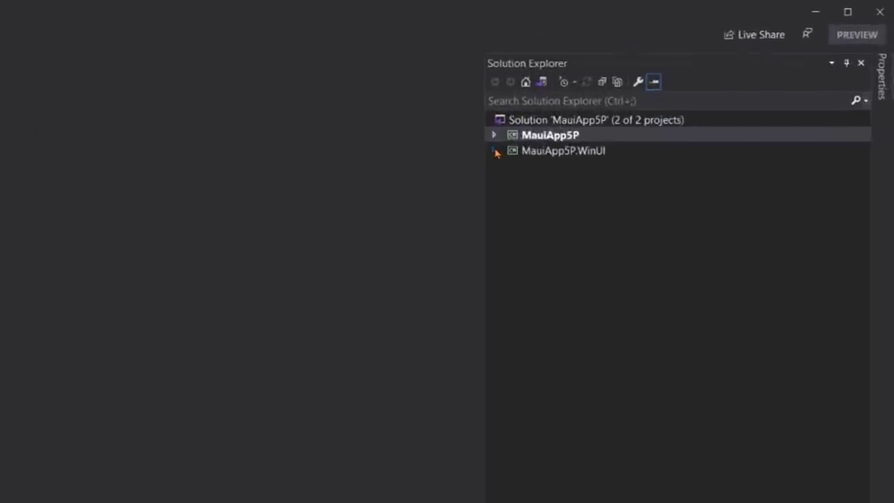
# Expand the MauiApp5P project to reveal its platform folders, App.xaml, MainPage.xaml and Startup.cs
pyautogui.click(495, 135)
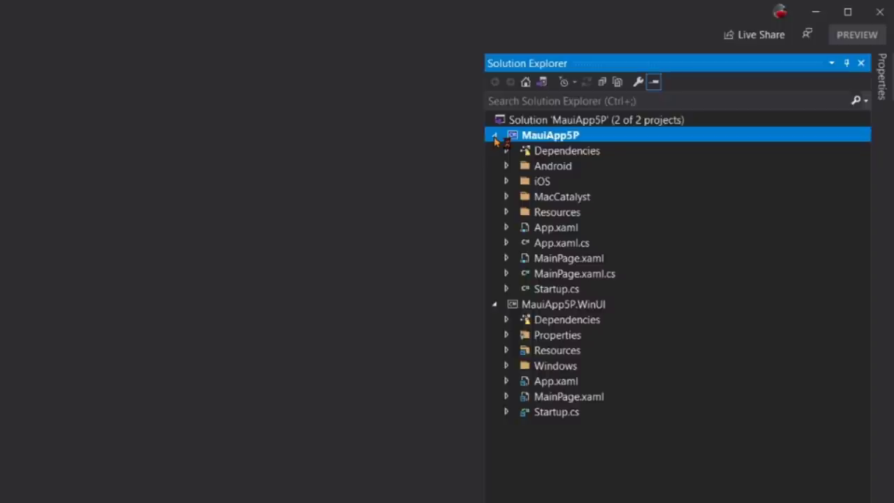
pyautogui.moveTo(574, 145)
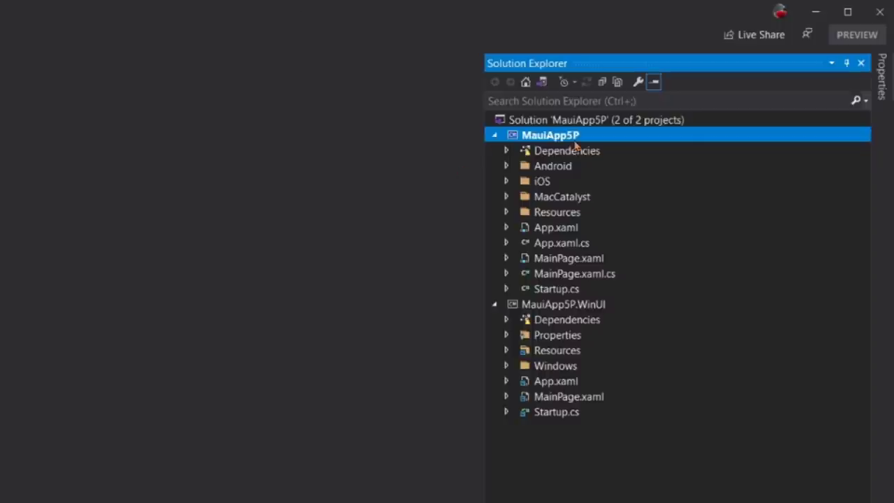
pyautogui.moveTo(571, 363)
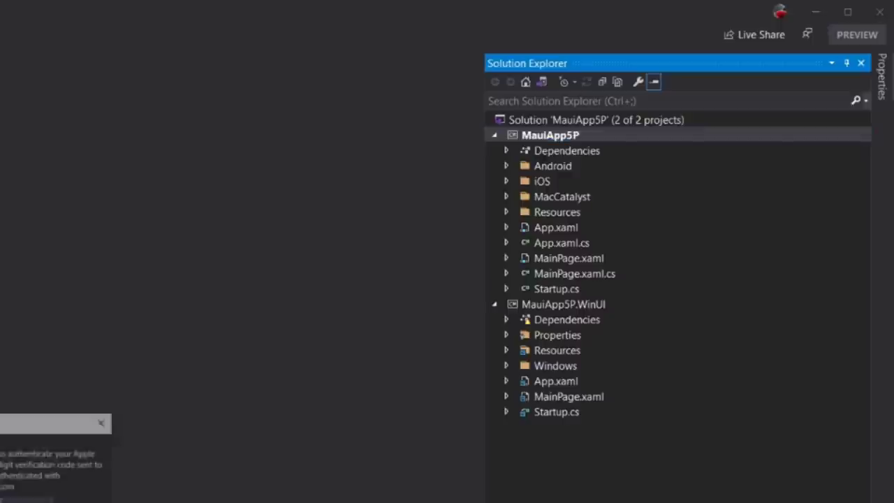
pyautogui.click(61, 11)
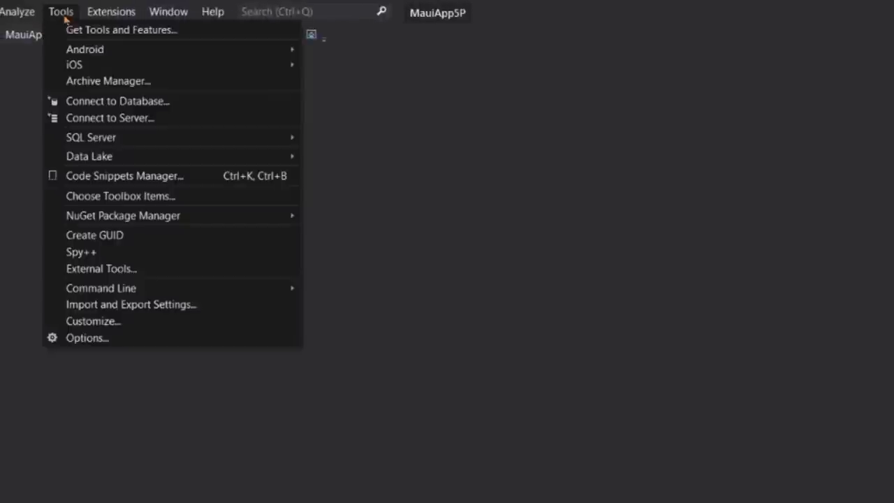
pyautogui.moveTo(123, 215)
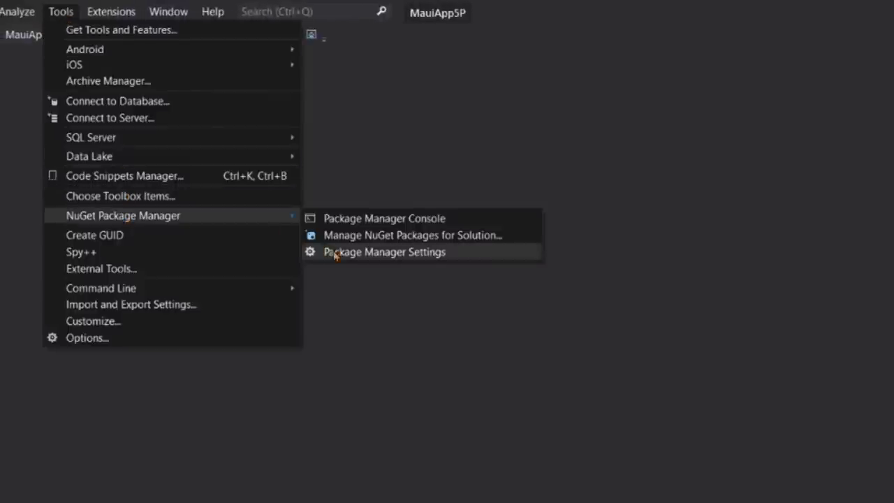
pyautogui.moveTo(363, 257)
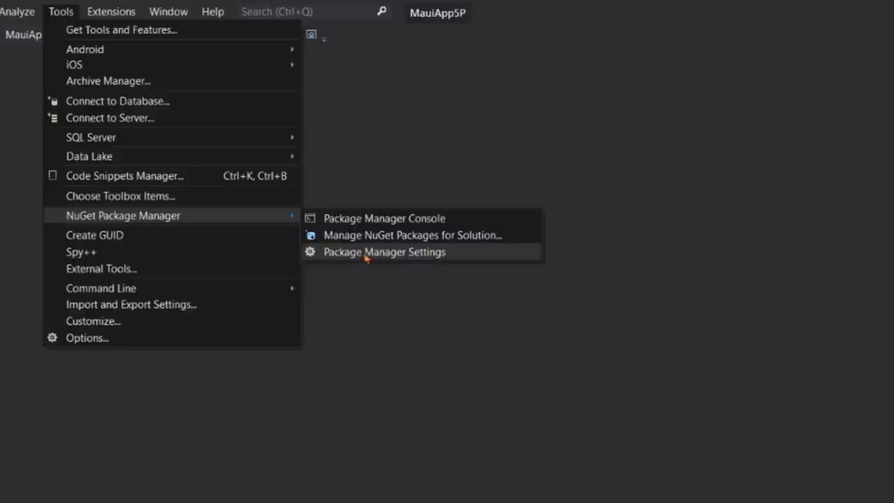
pyautogui.click(384, 251)
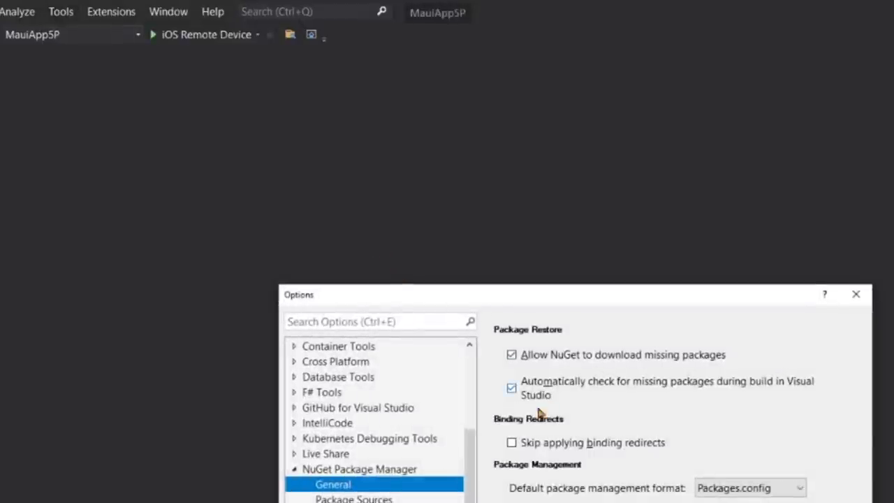
pyautogui.click(353, 497)
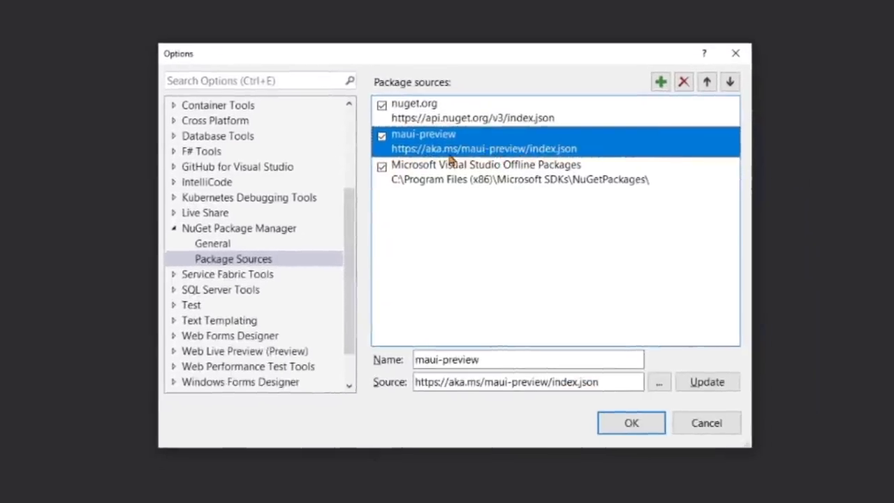
pyautogui.moveTo(547, 160)
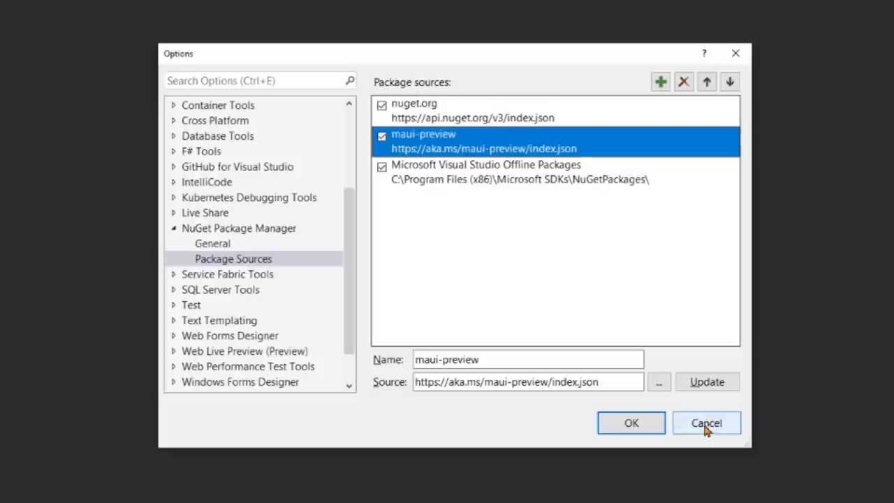
pyautogui.click(705, 422)
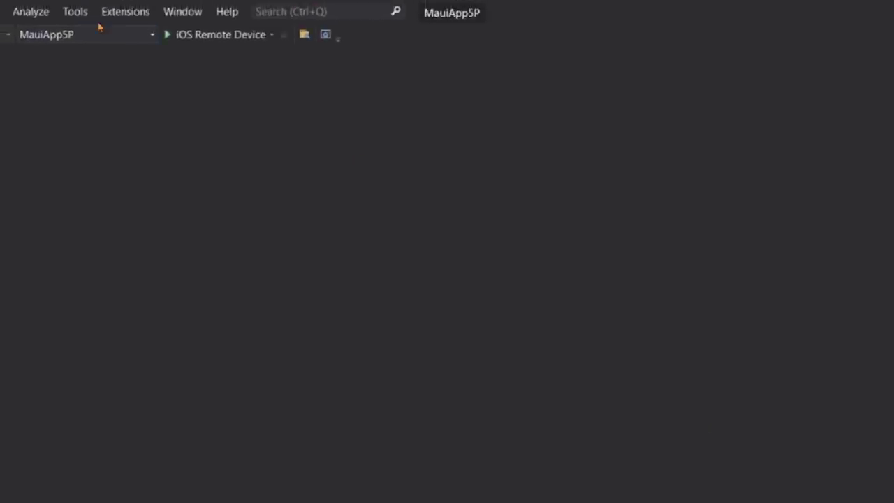
# Review installed extensions including Project Reunion and Single-project MSIX Packaging Tools, then close the list
pyautogui.click(126, 12)
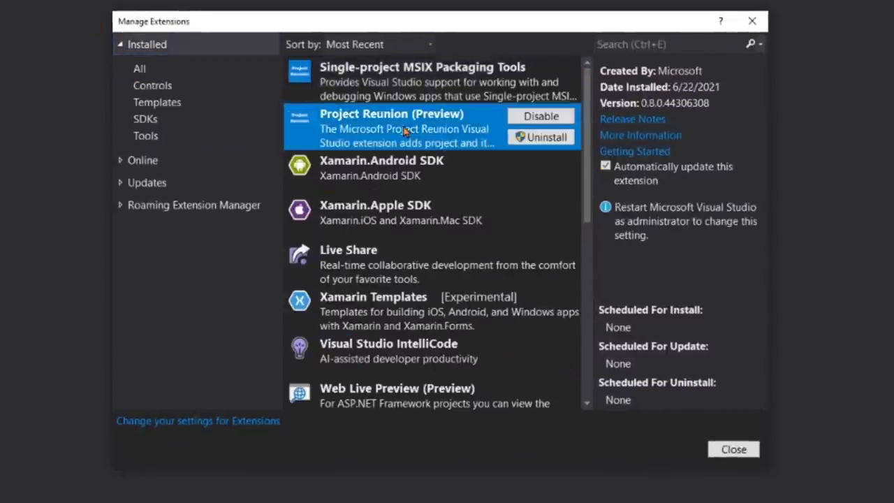
pyautogui.moveTo(408, 143)
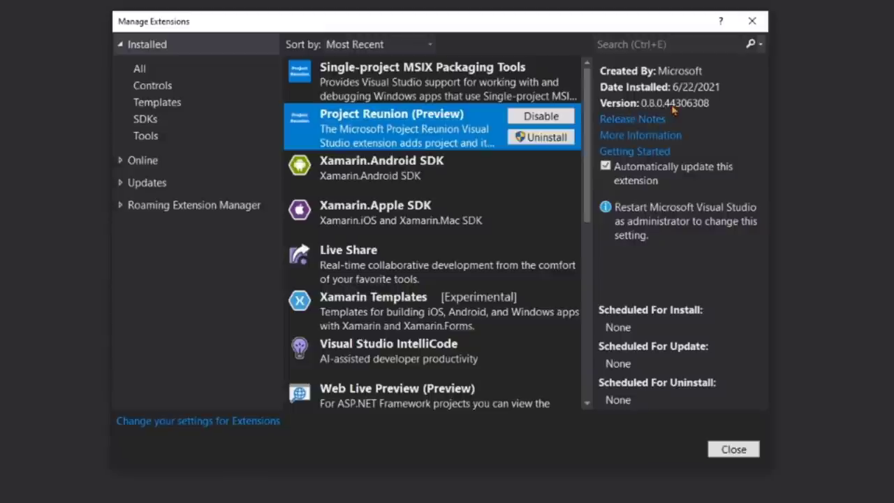
pyautogui.moveTo(674, 118)
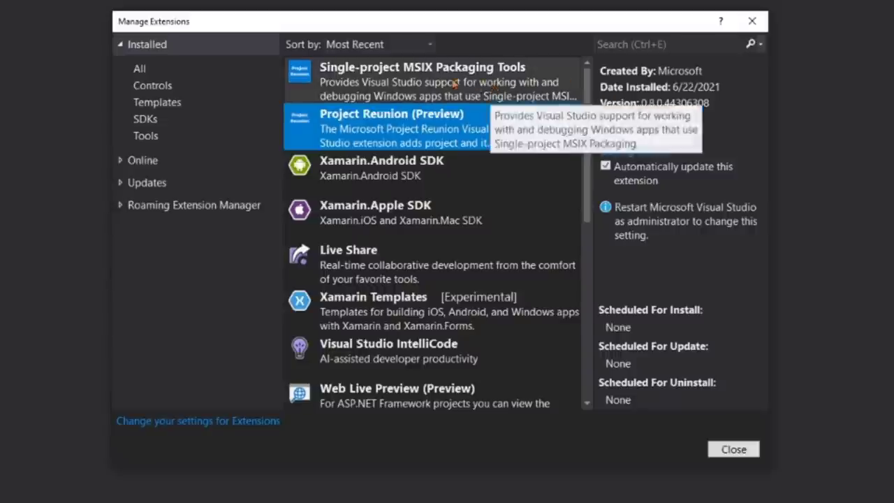
pyautogui.click(422, 81)
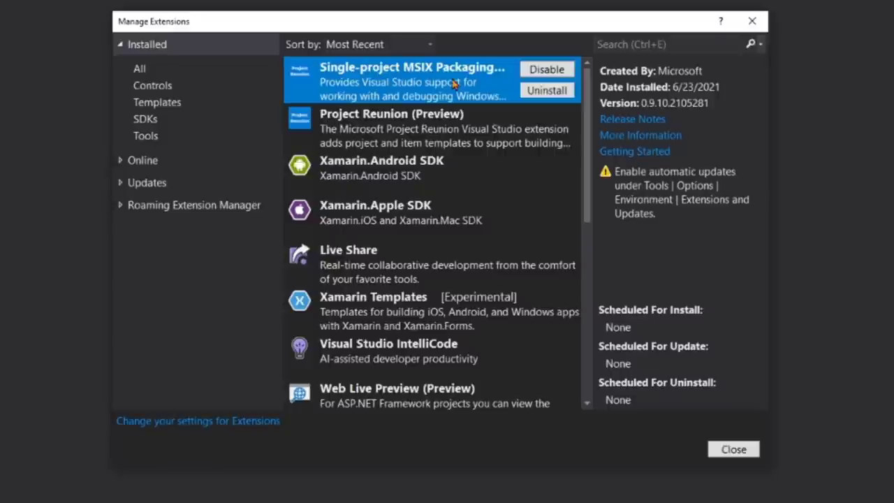
pyautogui.moveTo(639, 134)
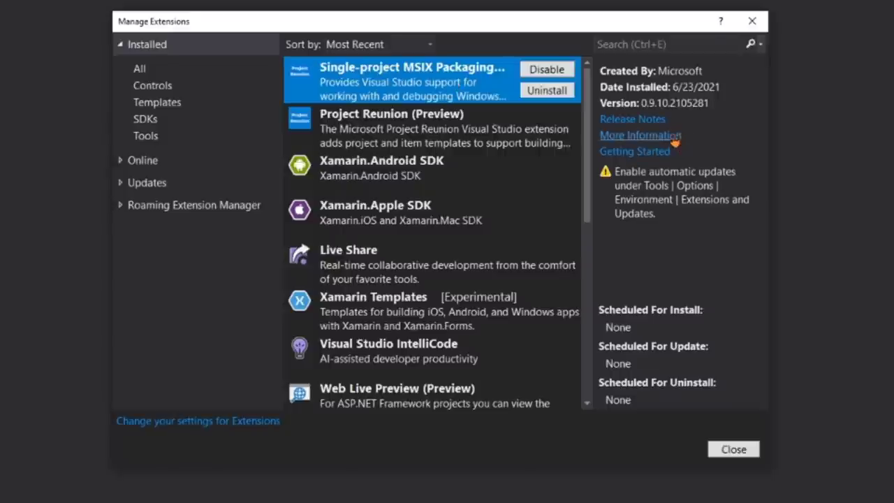
pyautogui.moveTo(391, 84)
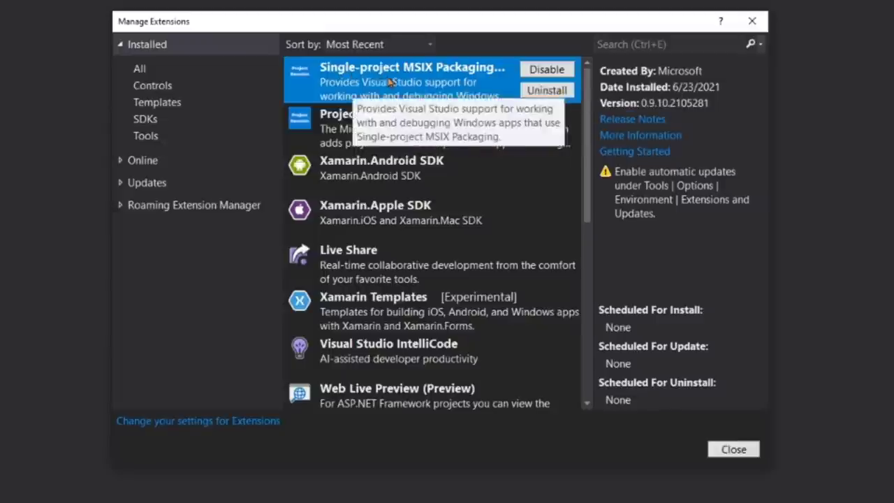
pyautogui.moveTo(402, 129)
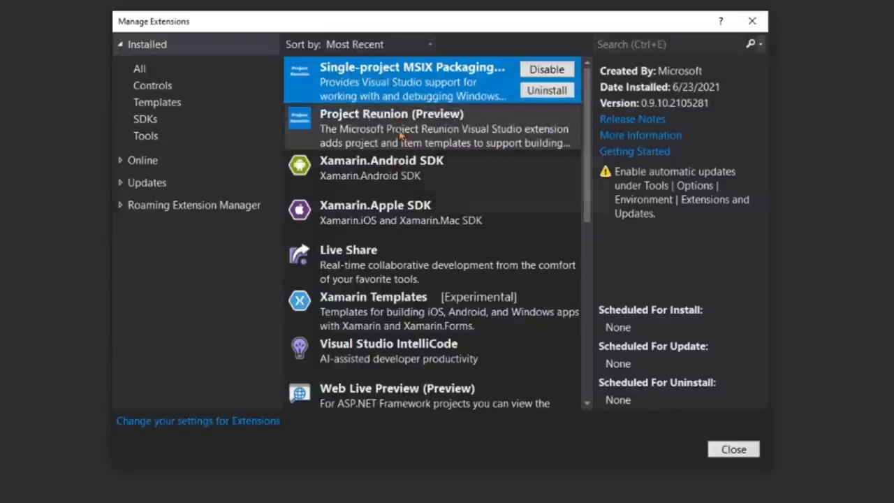
pyautogui.moveTo(382, 279)
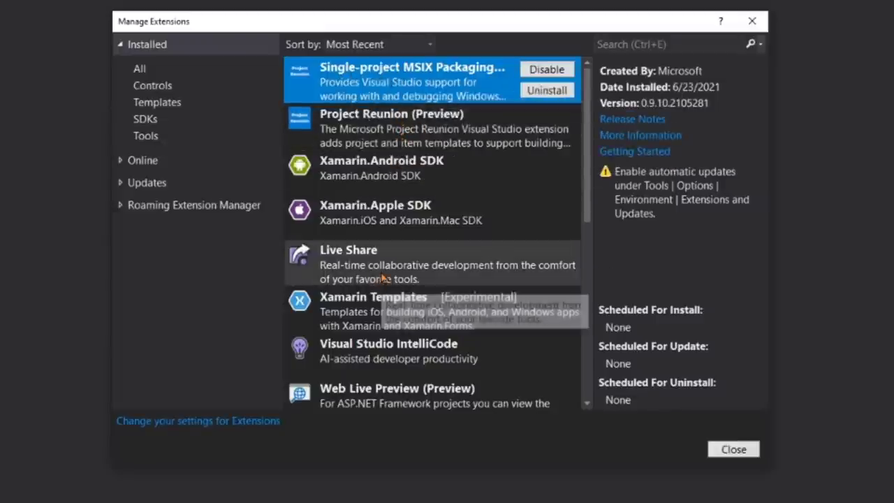
pyautogui.click(732, 450)
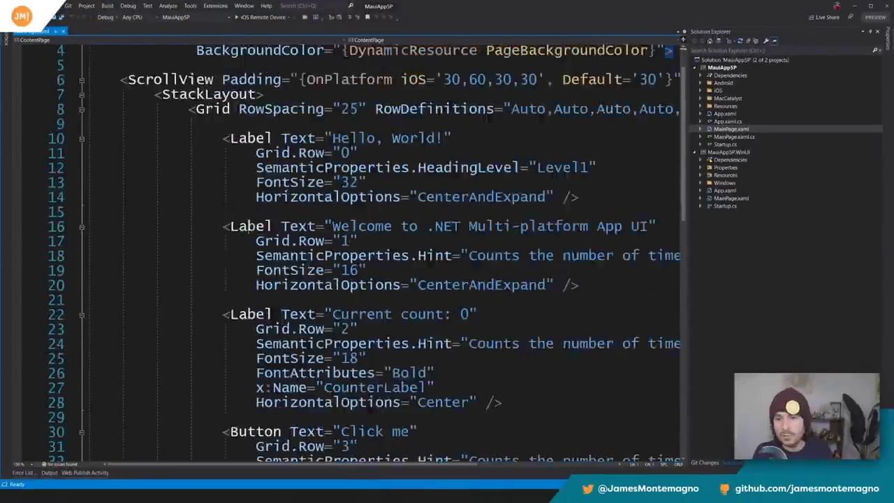
# Read through MainPage.xaml's labels, button and image, then open MainPage.xaml.cs
pyautogui.scroll(-3)
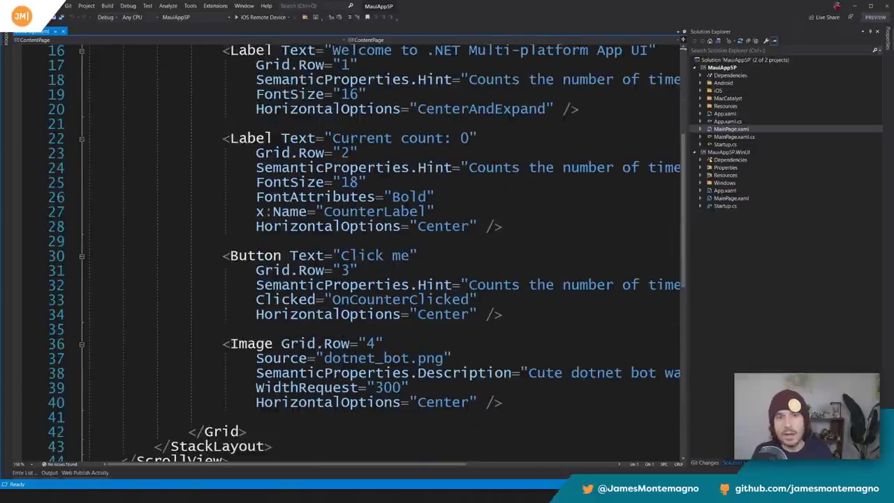
pyautogui.click(263, 17)
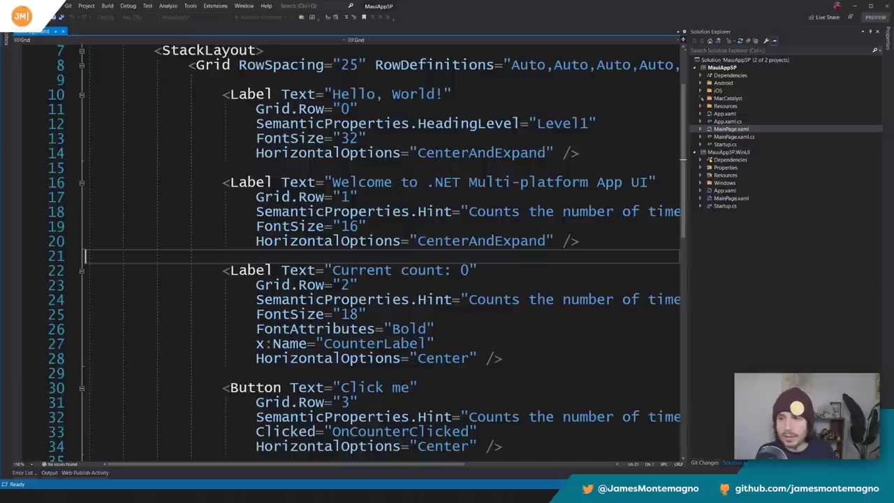
pyautogui.click(700, 83)
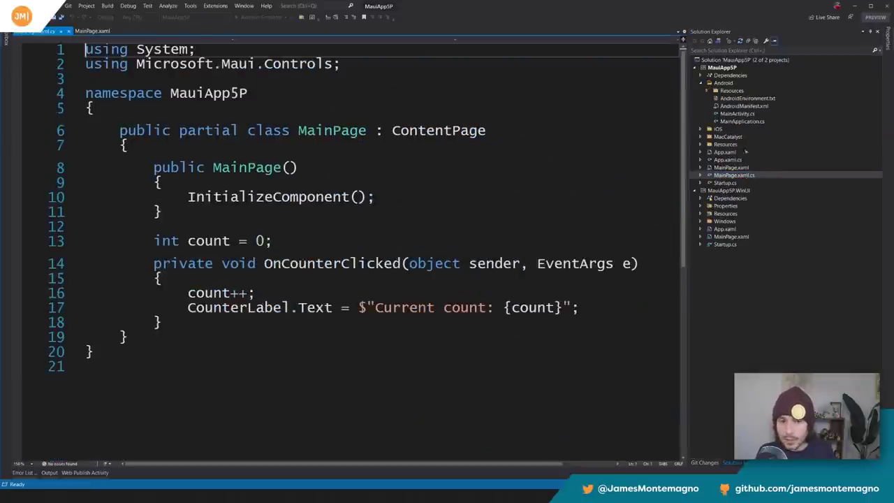
# Open Startup.cs showing Configure with UseMauiApp and the OpenSans ConfigureFonts calls
pyautogui.click(729, 159)
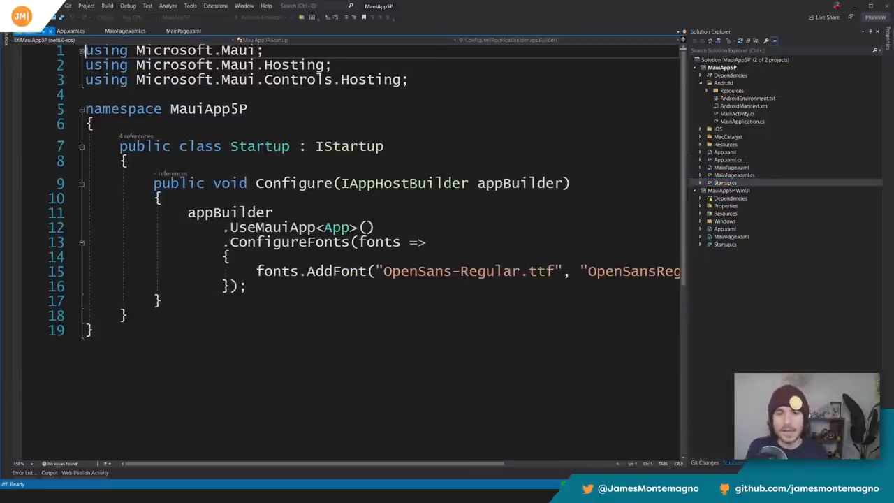
# Highlight the UseMauiApp call, then view Android MainApplication deriving from MauiApplication<Startup>
pyautogui.doubleClick(299, 226)
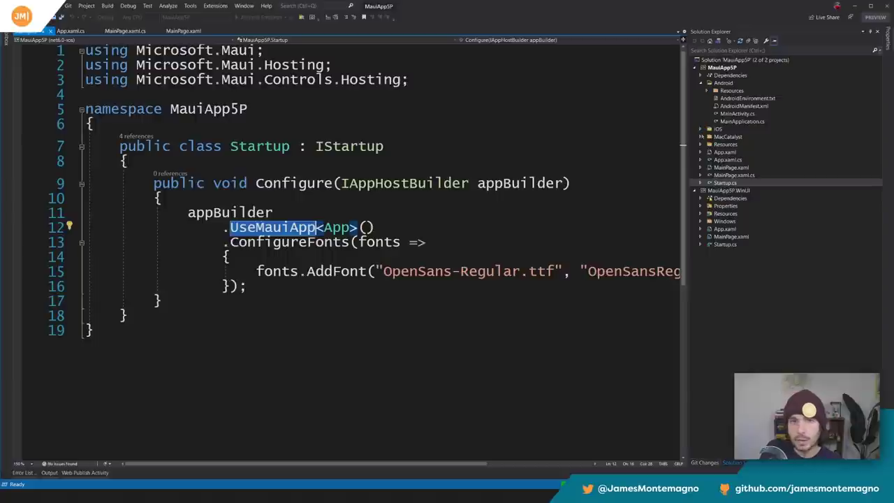
pyautogui.click(742, 120)
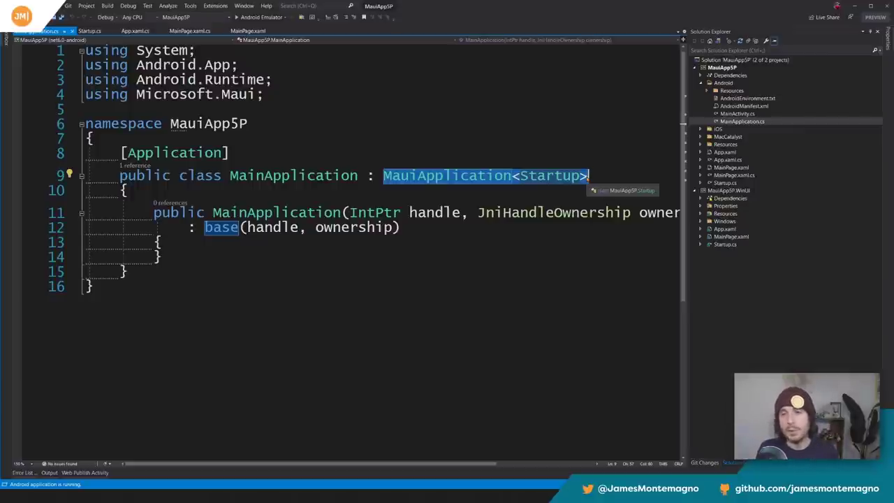
# View iOS AppDelegate.cs and the MauiUIApplicationDelegate definition metadata
pyautogui.click(703, 128)
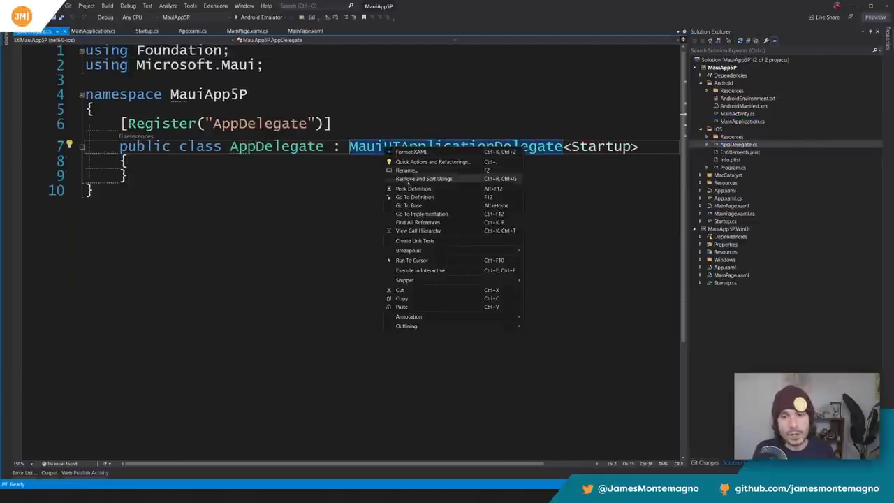
pyautogui.click(414, 197)
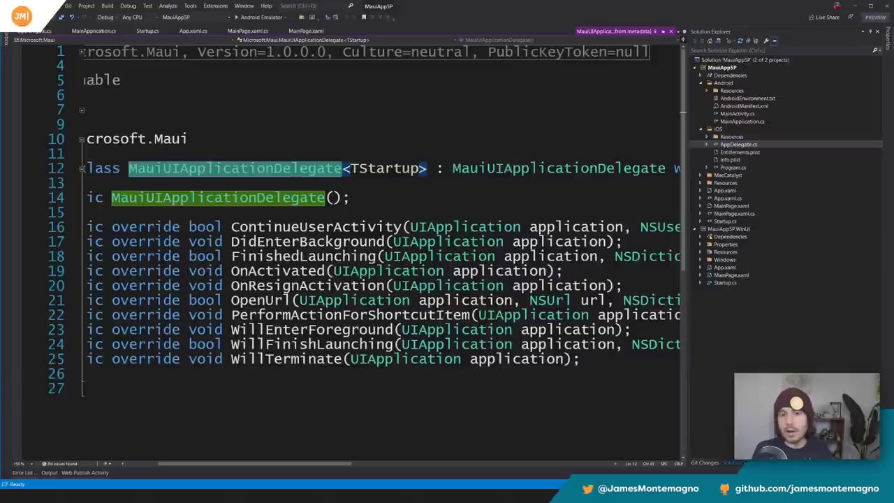
pyautogui.hscroll(3)
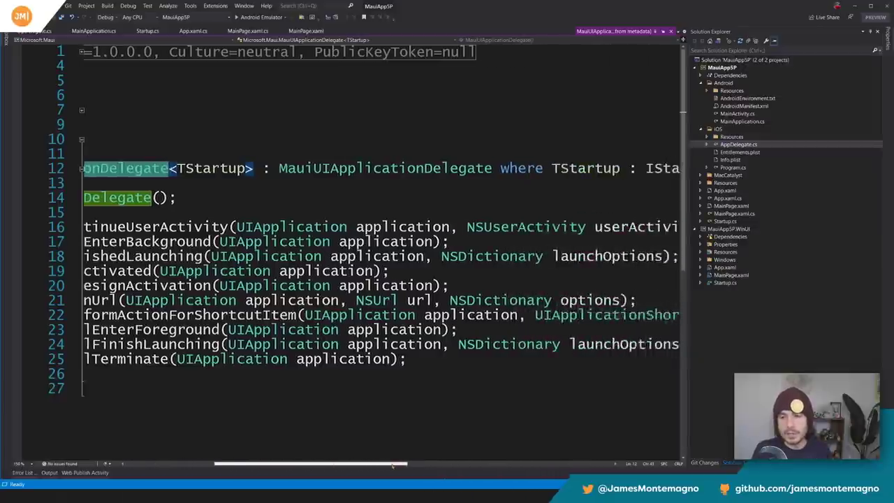
pyautogui.hscroll(3)
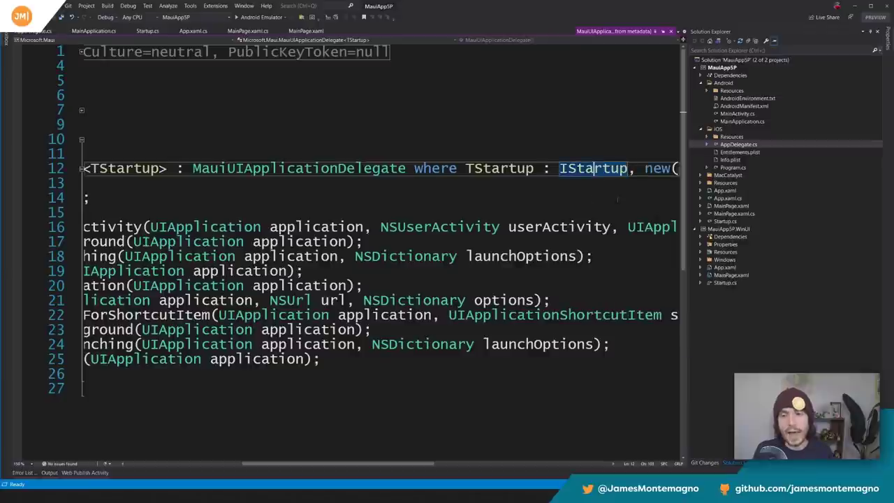
# Leave the definition view and return to Startup.cs
pyautogui.click(592, 168)
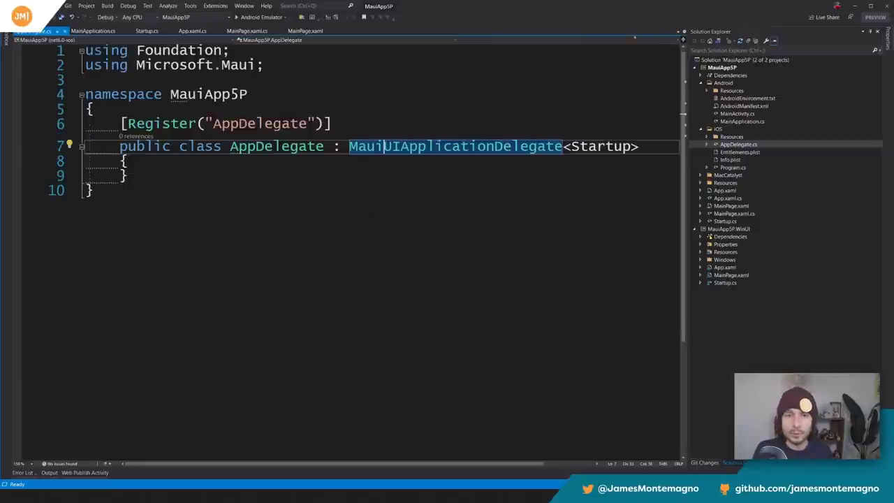
pyautogui.click(147, 30)
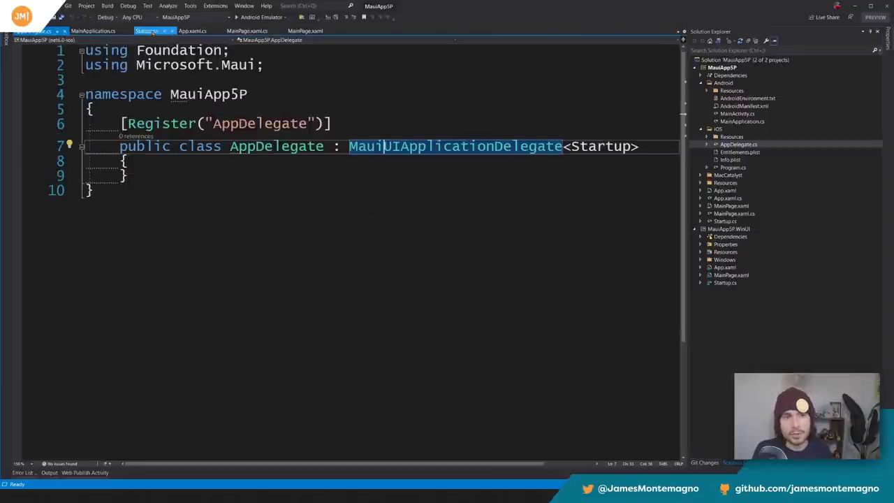
pyautogui.click(146, 30)
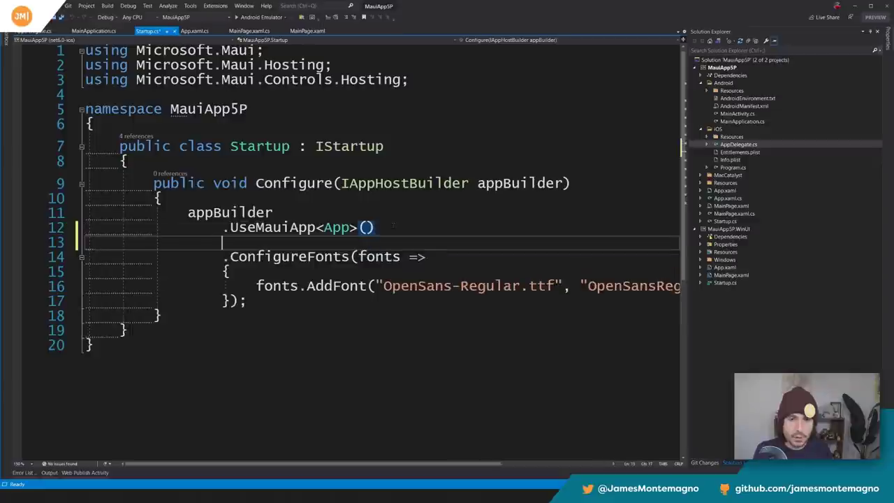
# Try a .ConfigureServices( call via IntelliSense after UseMauiApp, then run on the Android emulator
pyautogui.write('.Configiur')
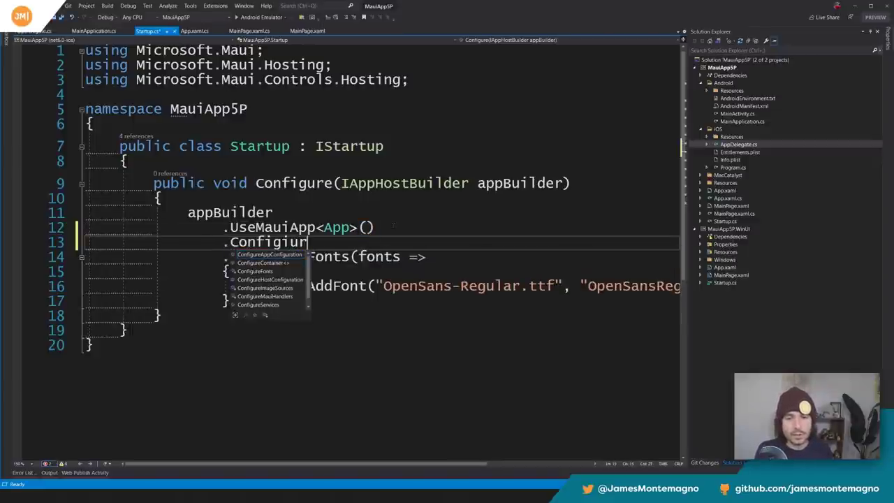
pyautogui.press('backspace')
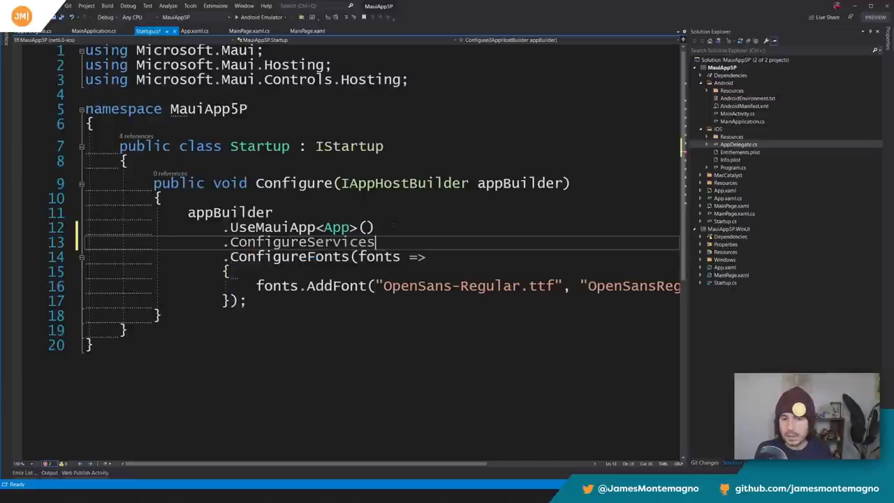
pyautogui.write('(')
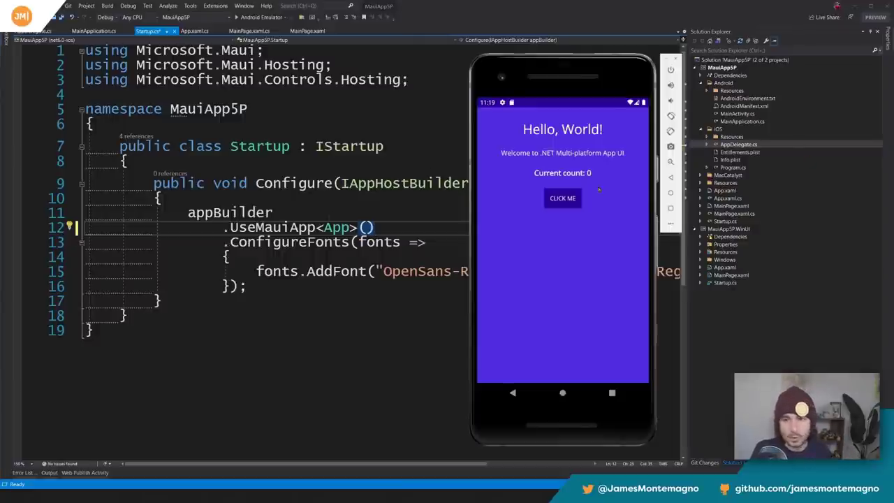
# Raise the app's counter with the CLICK ME button in the emulator
pyautogui.click(561, 198)
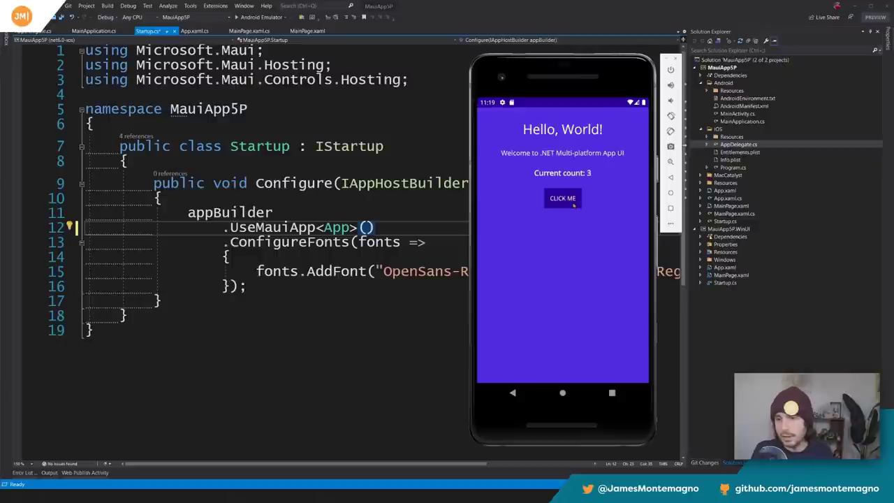
pyautogui.click(562, 198)
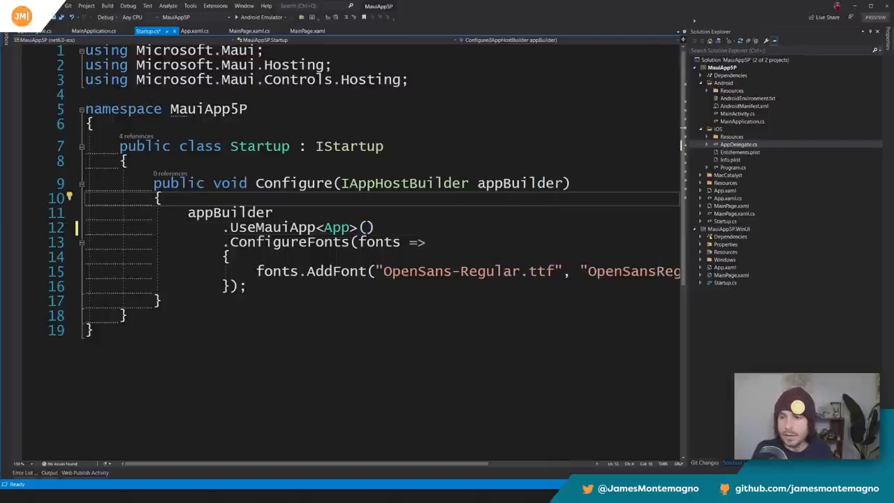
# Set MauiApp5P.WinUI as startup project, run it as a Windows desktop app, then close it
pyautogui.rightClick(723, 67)
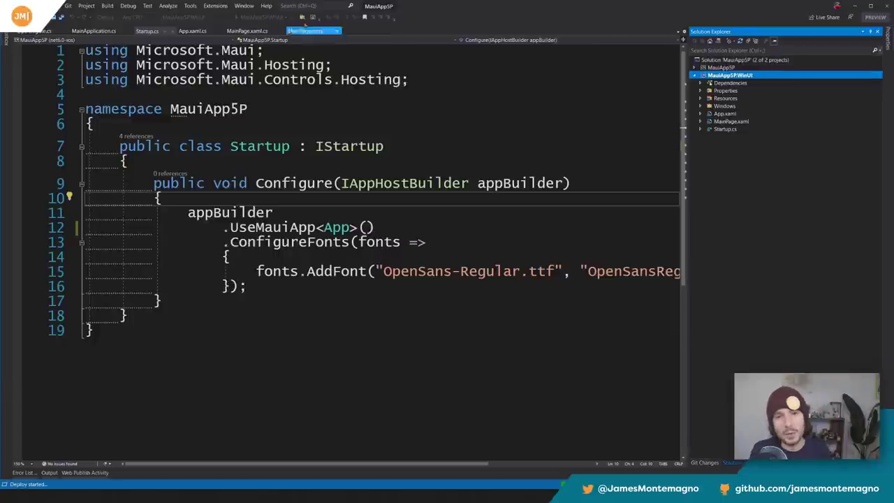
pyautogui.click(304, 31)
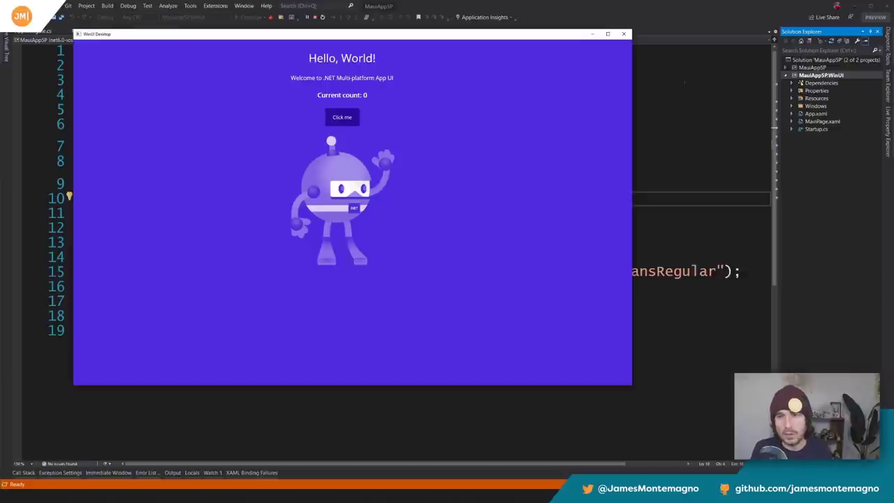
pyautogui.moveTo(623, 34)
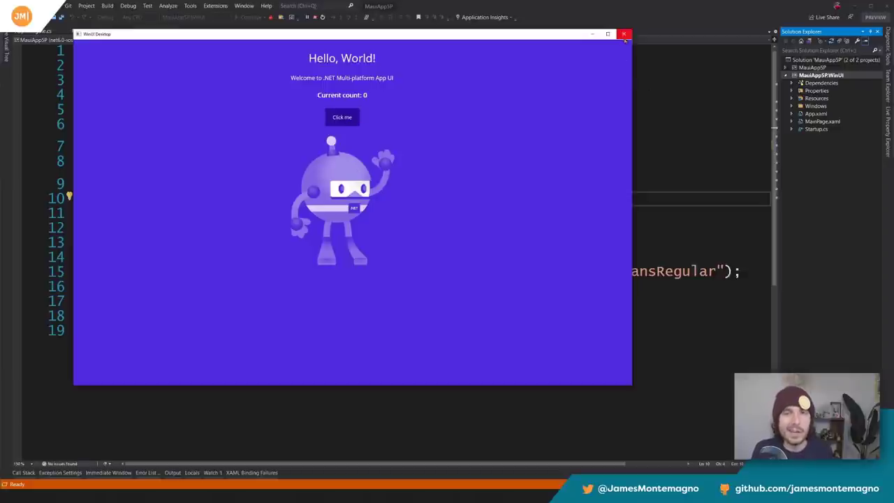
pyautogui.click(622, 34)
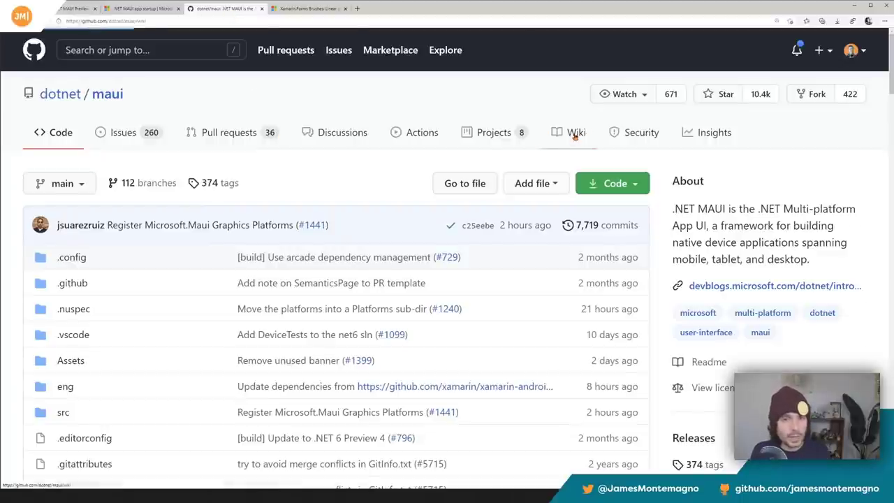
# Navigate the dotnet/maui wiki to the .NET MAUI Roadmap page, glancing at the Status page
pyautogui.click(575, 131)
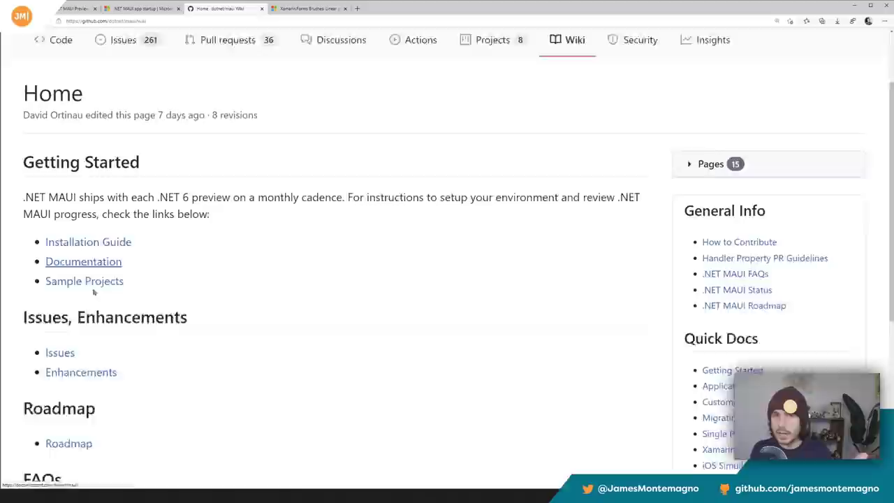
pyautogui.scroll(-3)
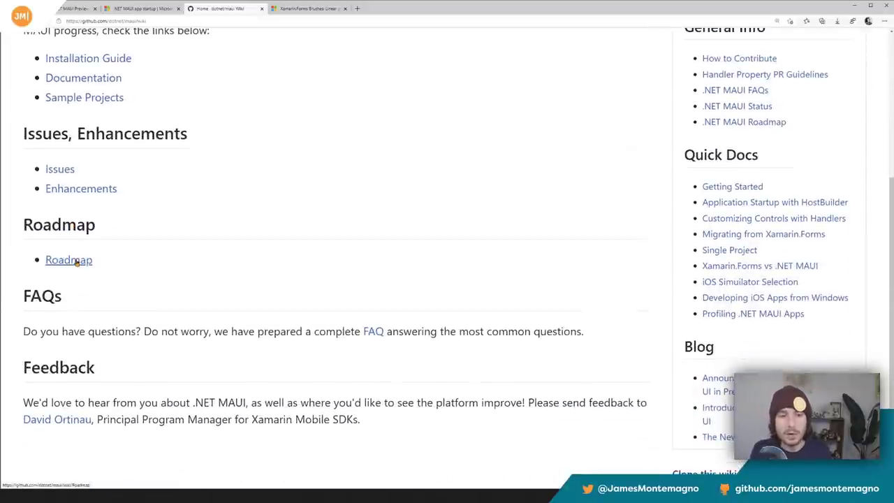
pyautogui.click(69, 258)
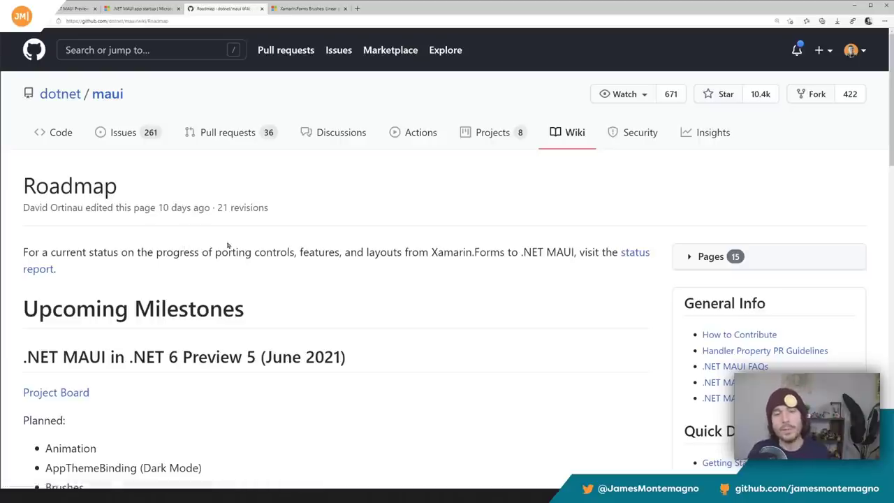
pyautogui.scroll(-3)
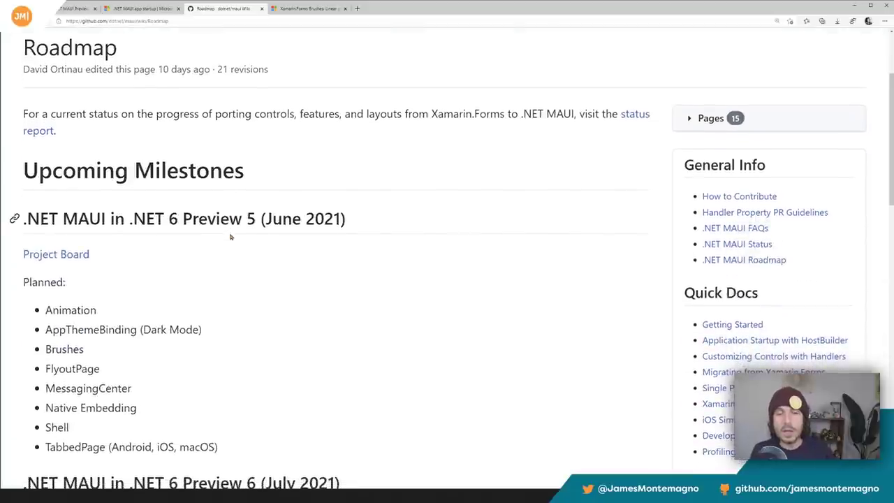
pyautogui.scroll(-3)
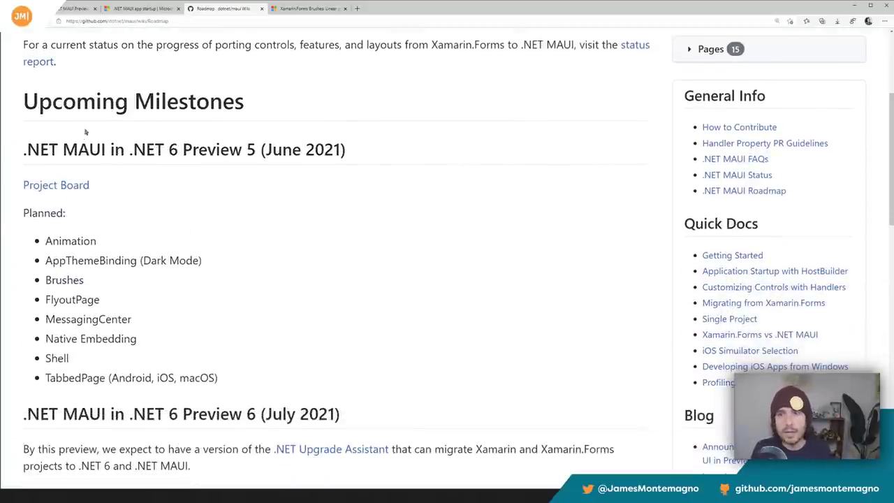
pyautogui.moveTo(39, 61)
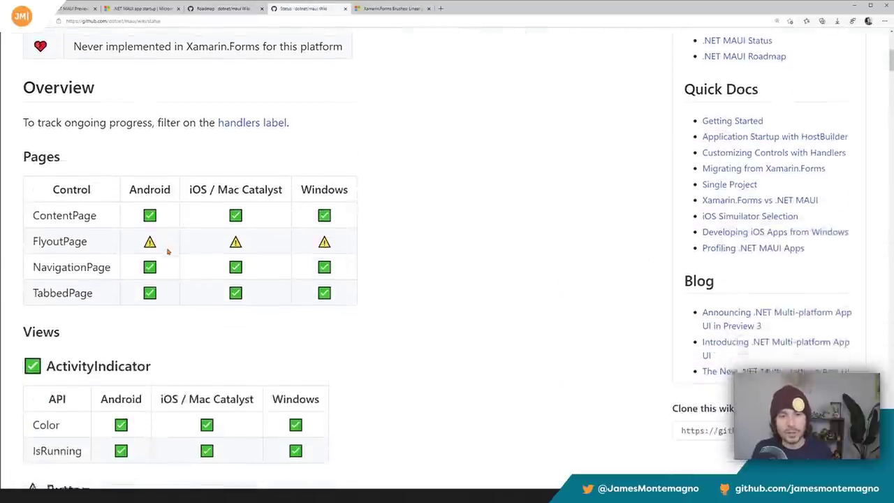
pyautogui.scroll(-3)
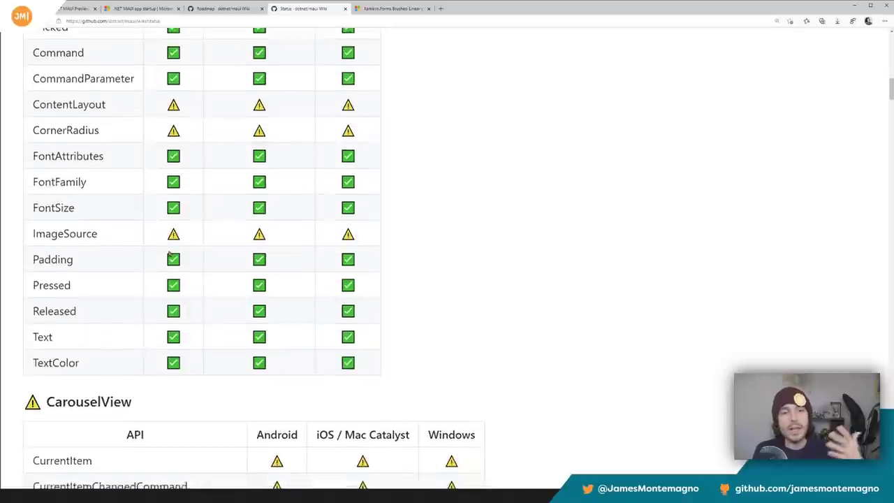
pyautogui.scroll(-3)
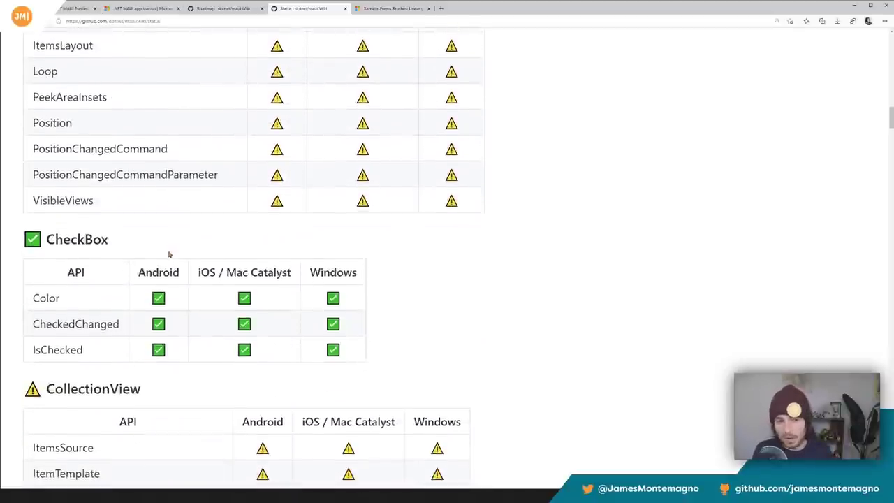
pyautogui.scroll(-3)
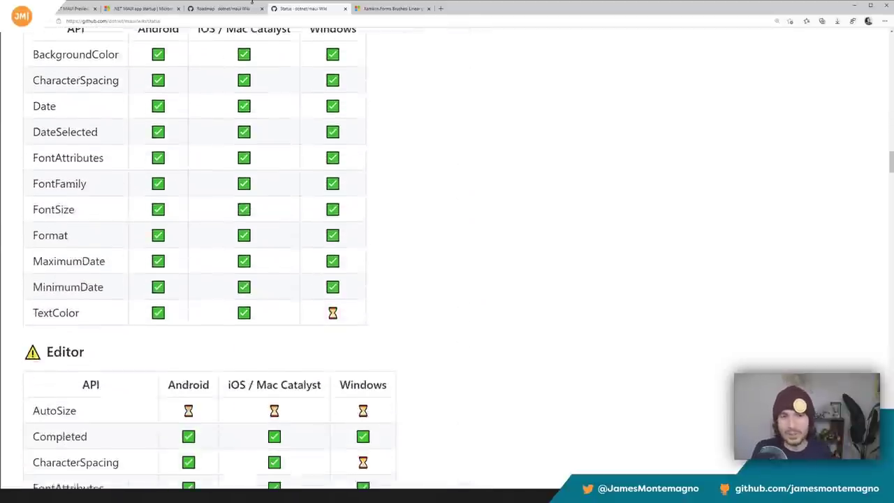
pyautogui.click(223, 8)
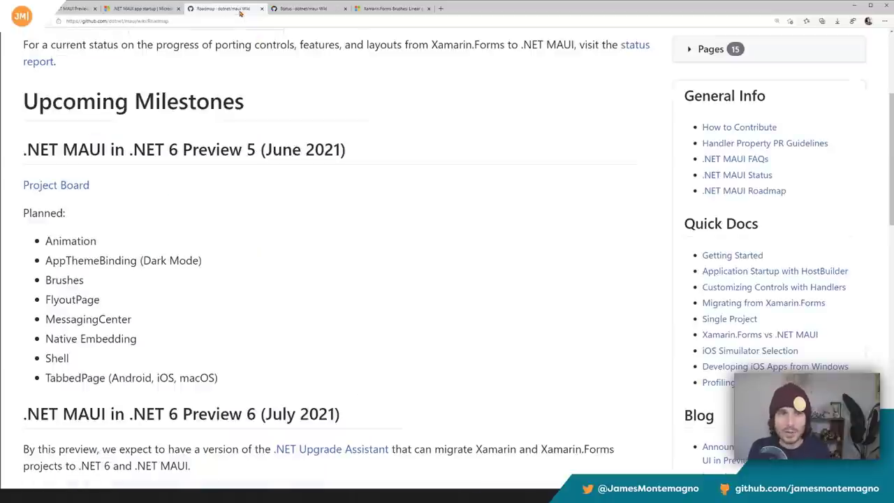
# Read the Preview 5 planned features, highlighting Animation
pyautogui.moveTo(45, 299); pyautogui.dragTo(217, 377)
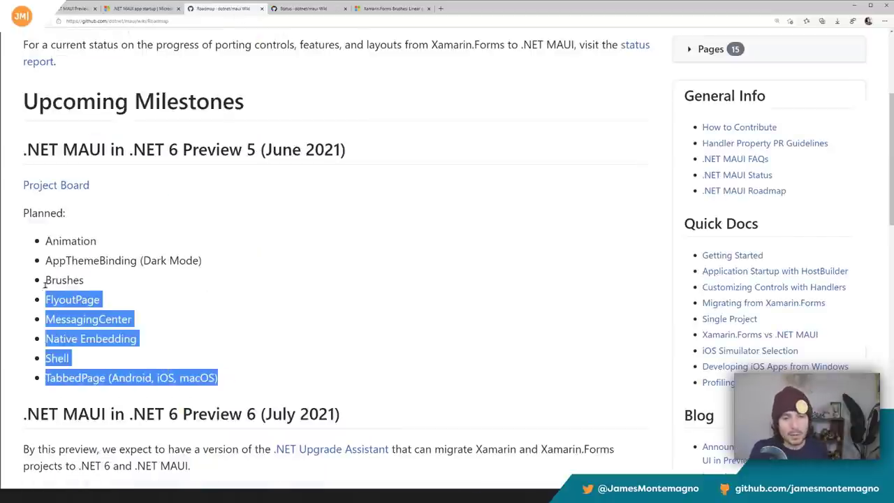
pyautogui.scroll(-3)
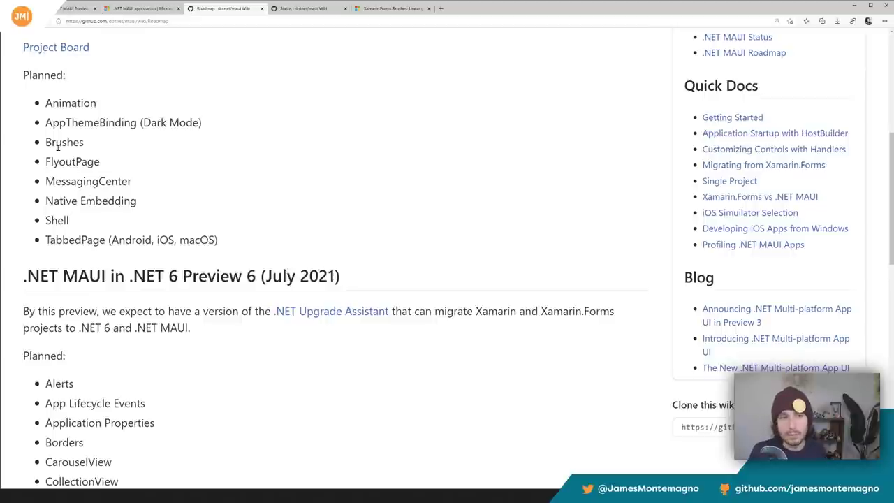
pyautogui.doubleClick(70, 104)
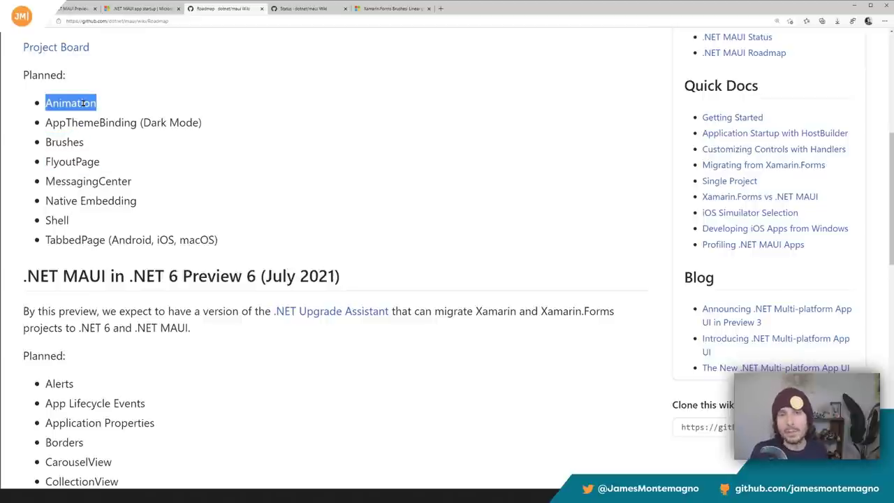
pyautogui.scroll(-3)
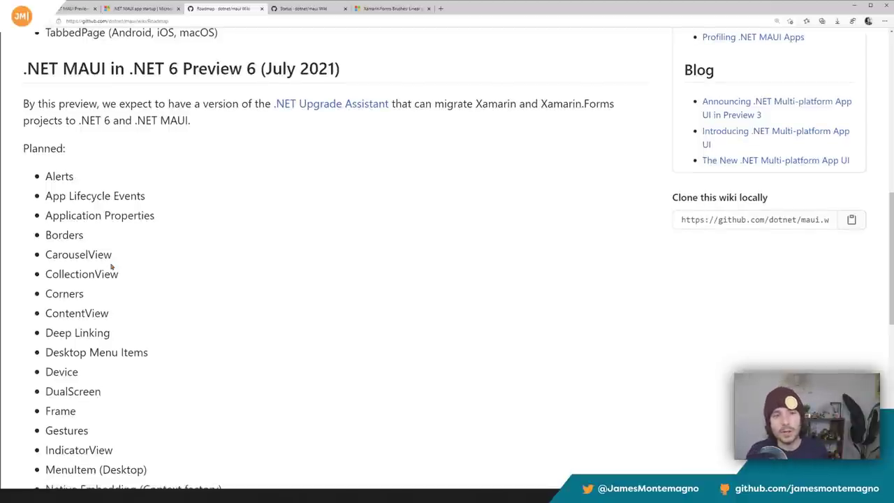
pyautogui.scroll(-3)
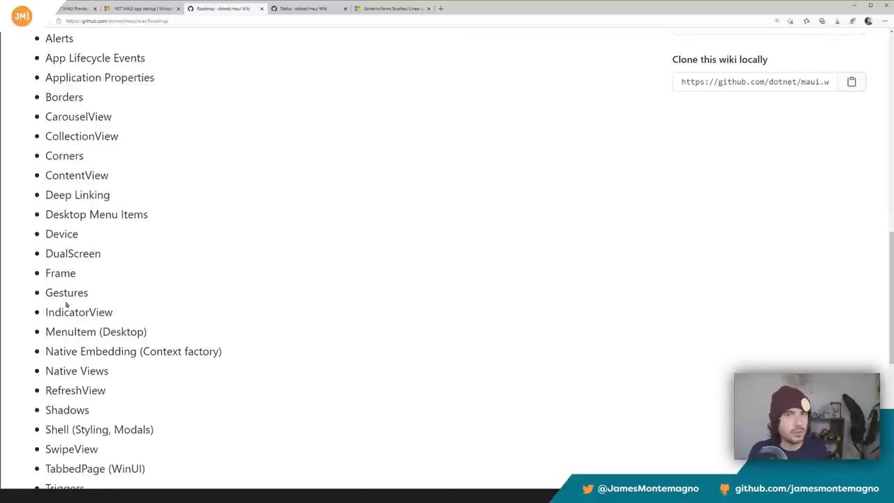
pyautogui.scroll(-3)
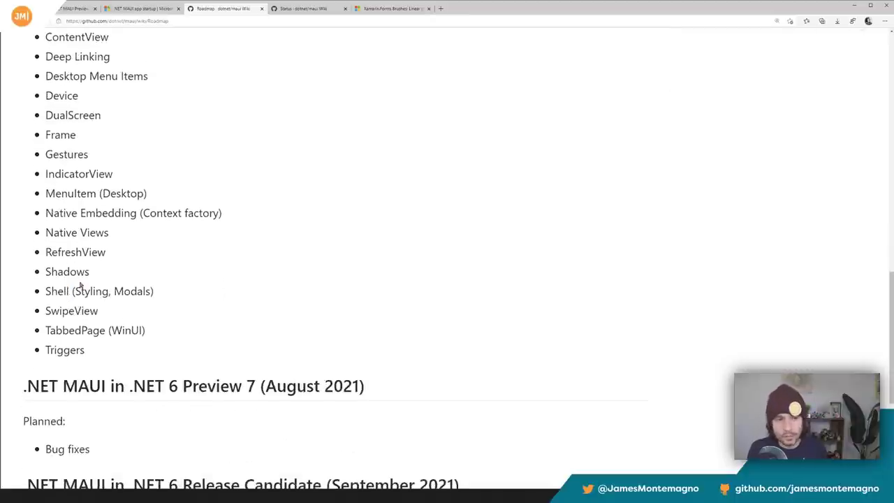
# Read through Preview 6 and 7, Release Candidate, and the November 2021 General Availability milestone
pyautogui.doubleClick(99, 291)
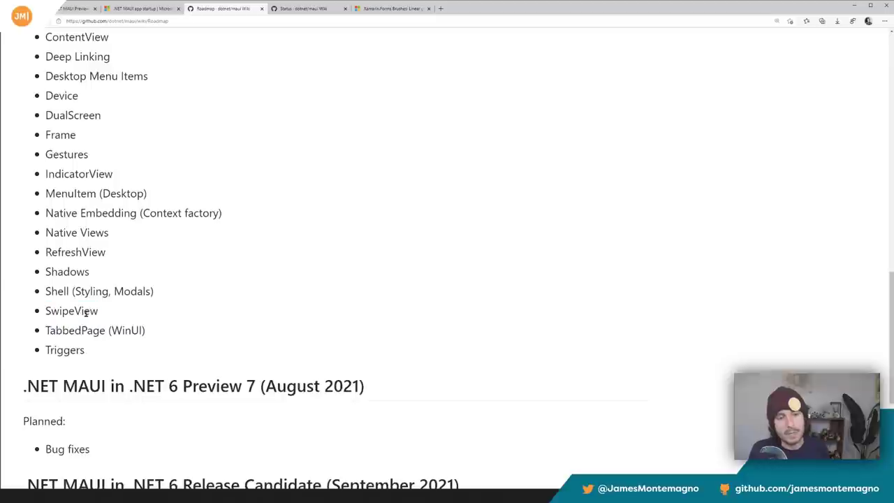
pyautogui.scroll(-3)
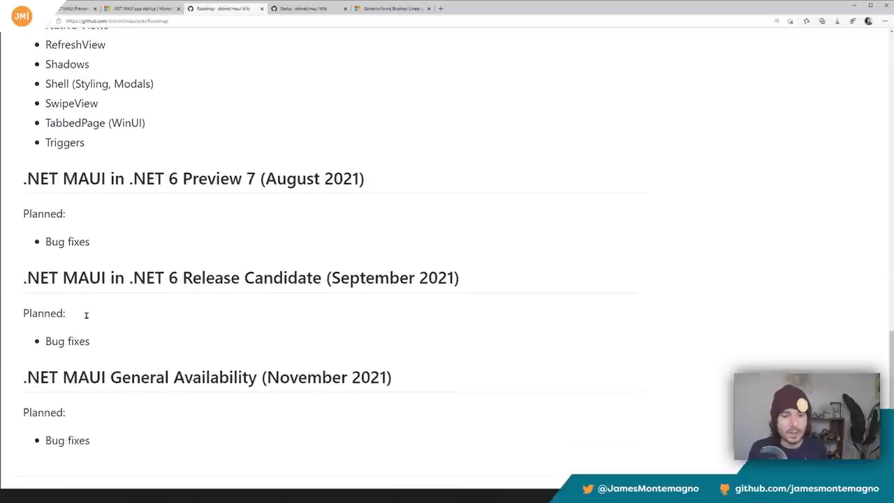
pyautogui.moveTo(86, 318)
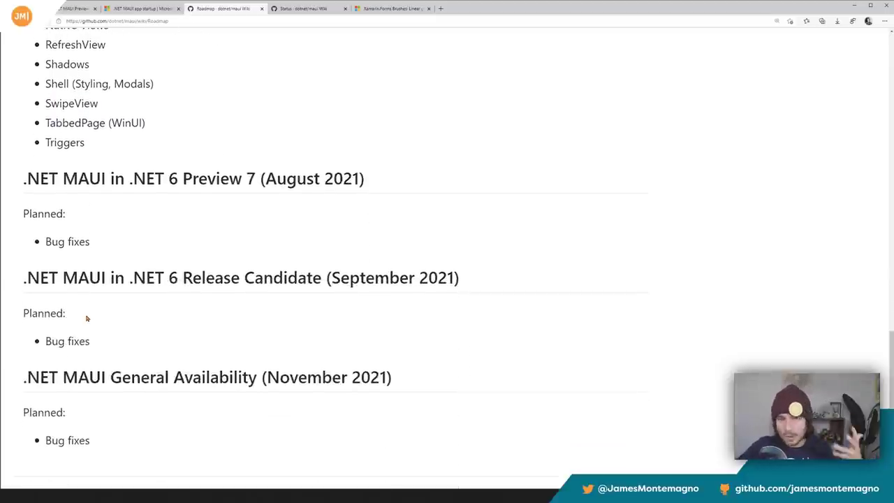
pyautogui.scroll(-3)
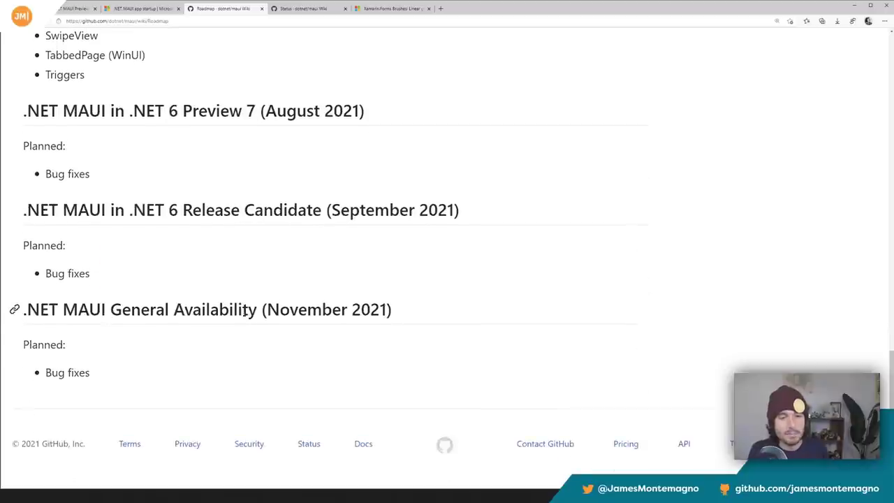
pyautogui.doubleClick(307, 310)
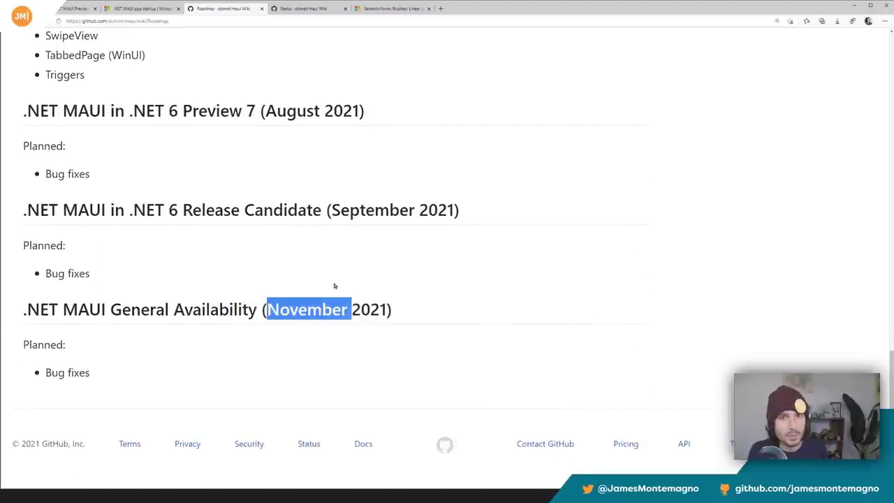
pyautogui.moveTo(412, 89)
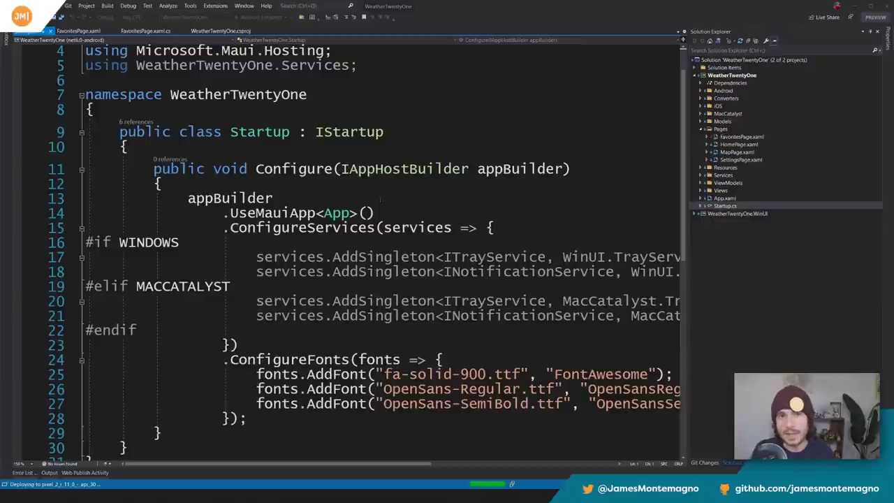
# Review WeatherTwentyOne's Startup platform-specific blocks and highlight the IStartup interface name
pyautogui.scroll(-3)
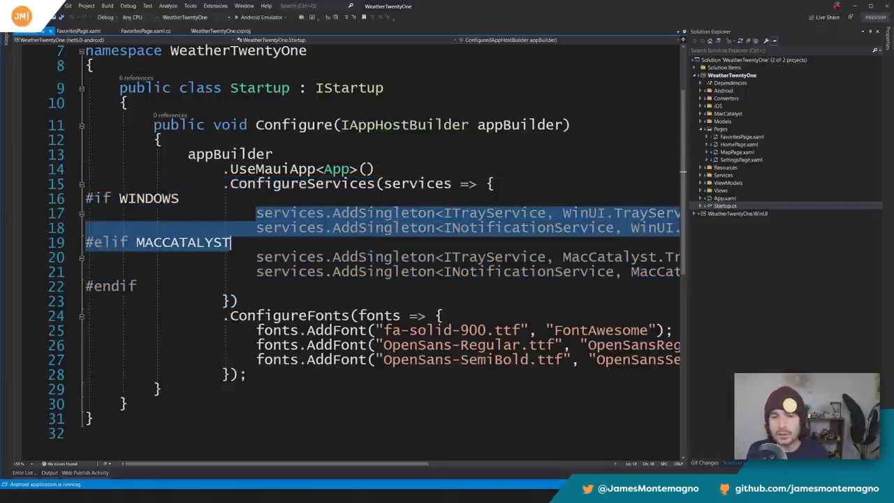
pyautogui.hscroll(3)
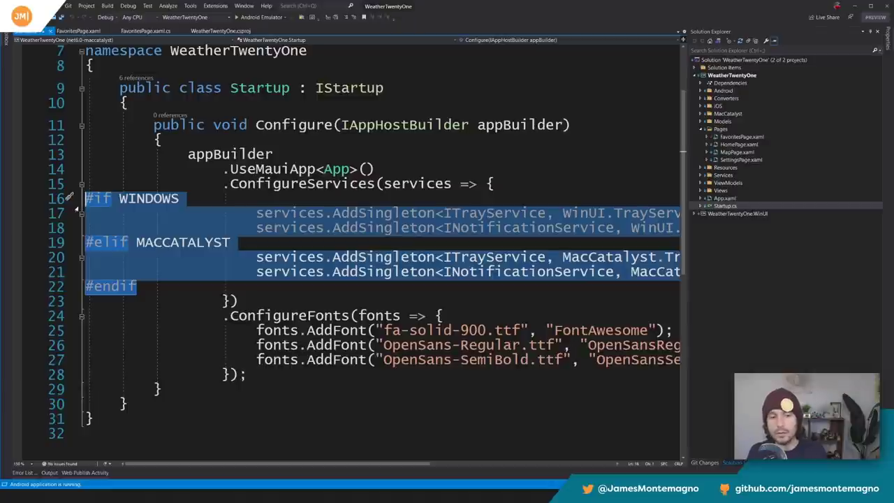
pyautogui.click(387, 87)
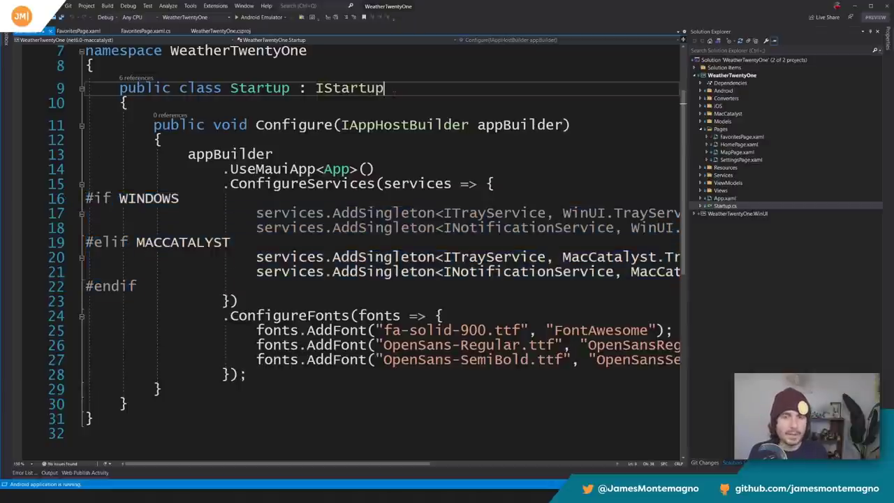
pyautogui.doubleClick(349, 87)
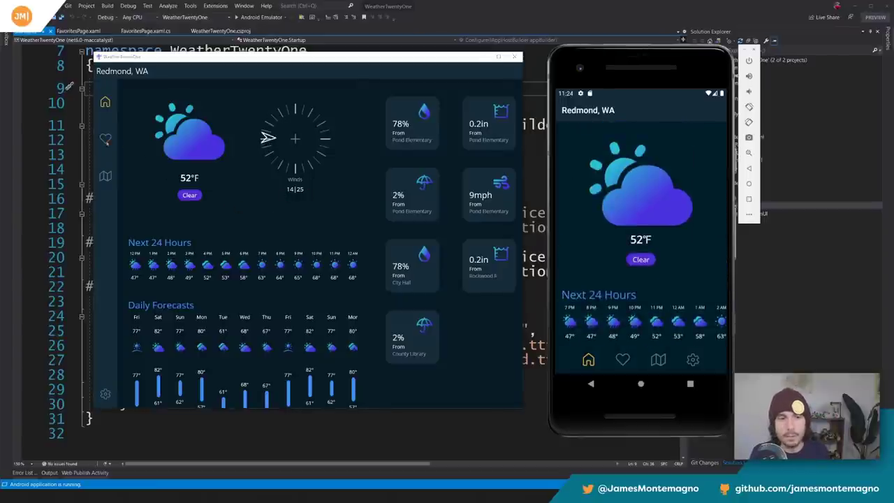
pyautogui.click(106, 140)
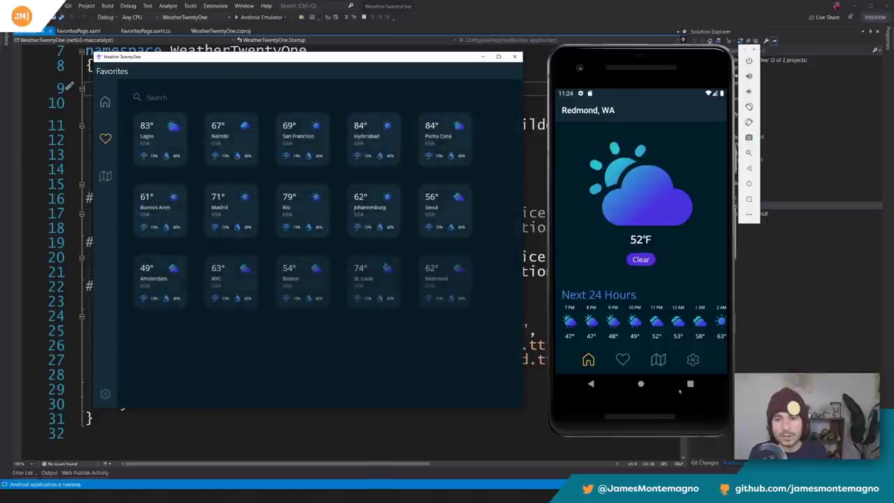
pyautogui.click(621, 361)
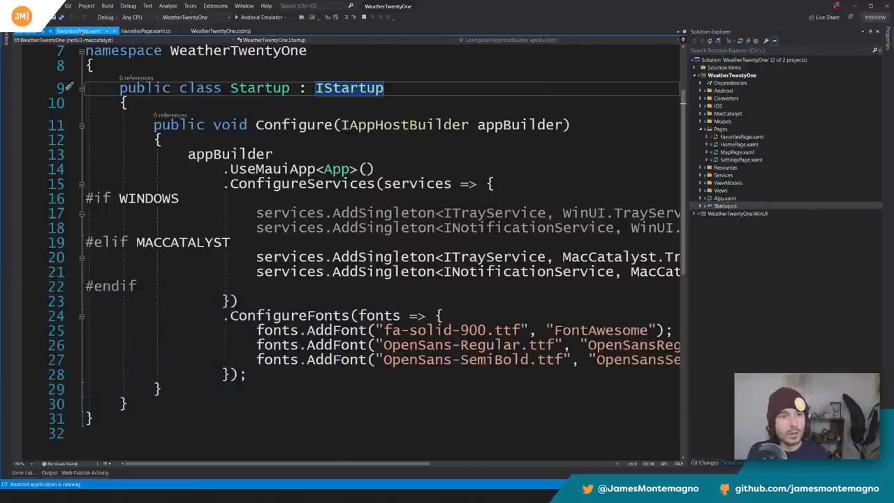
# Compare the FavoritesPage tile markup with Opacity and OnAttached against its code-behind
pyautogui.click(77, 31)
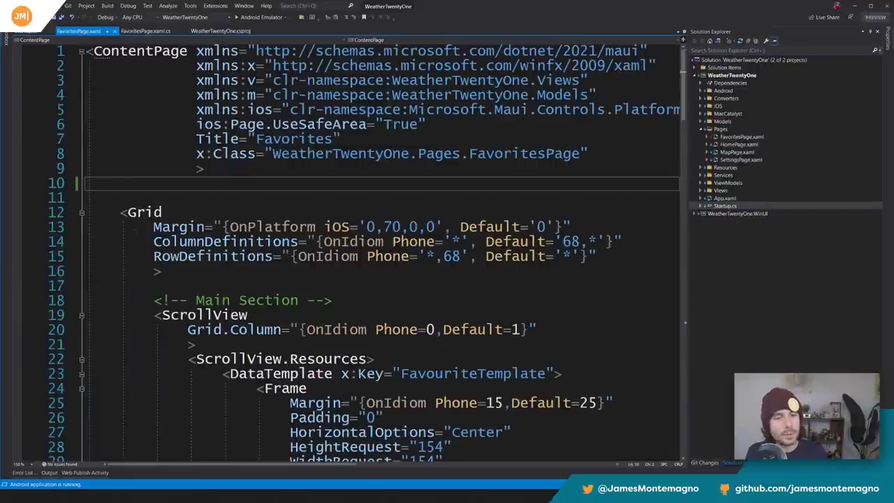
pyautogui.scroll(-3)
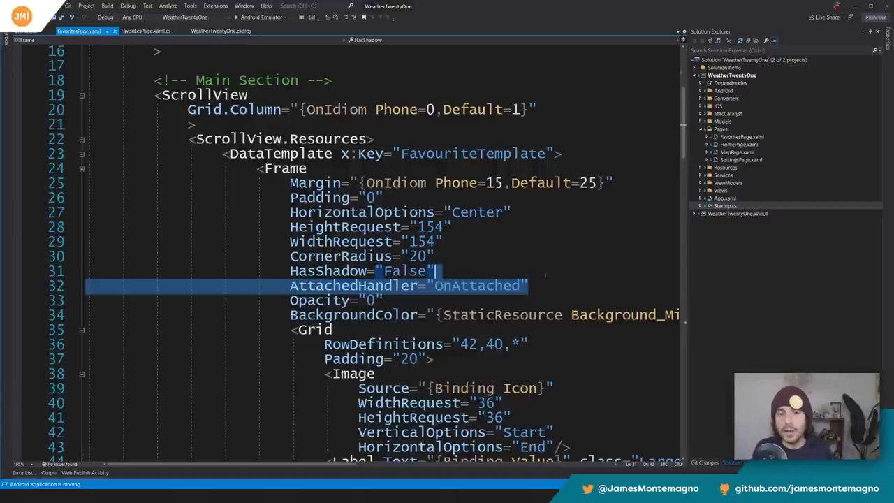
pyautogui.click(146, 30)
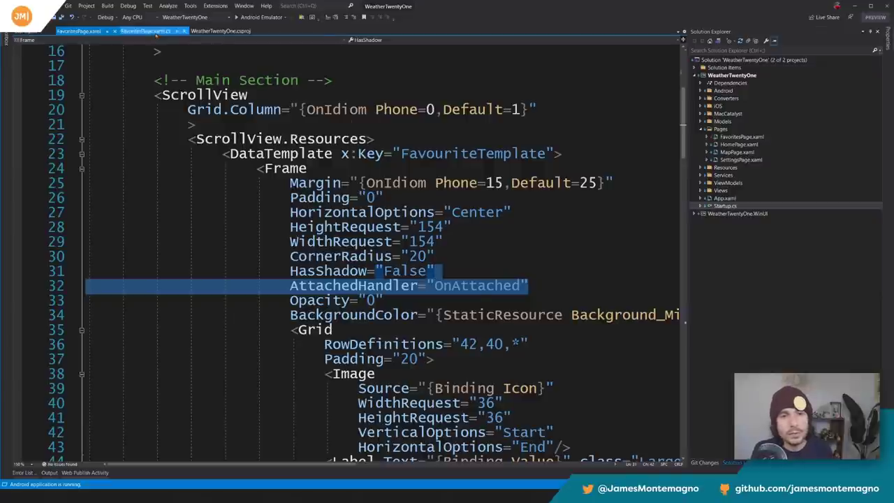
pyautogui.click(145, 30)
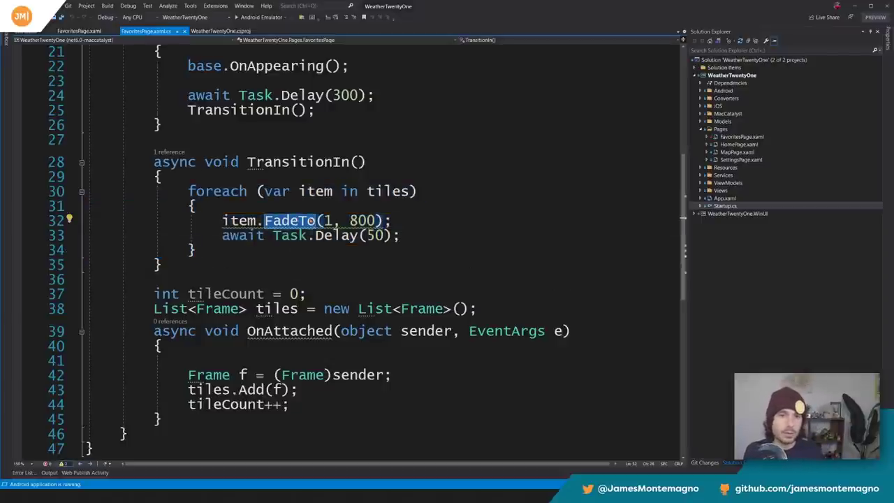
pyautogui.click(78, 31)
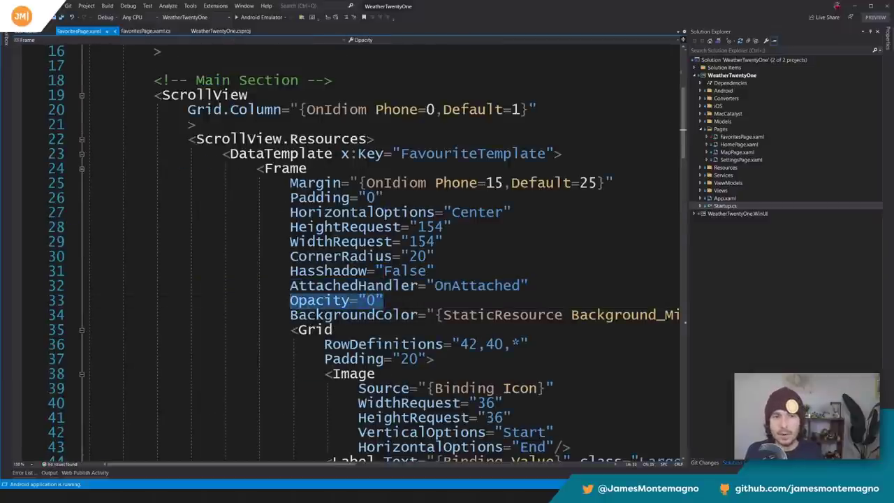
# Review the TransitionIn FadeTo code, then return to the favorites page markup
pyautogui.click(145, 31)
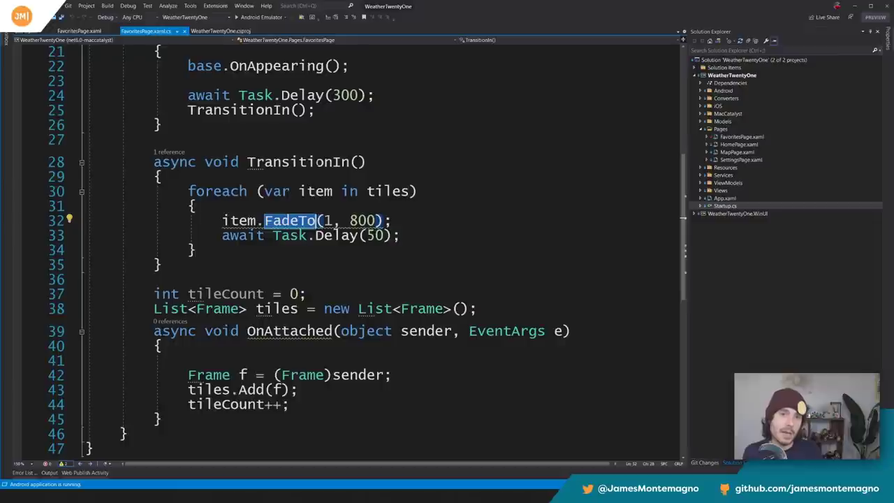
pyautogui.scroll(3)
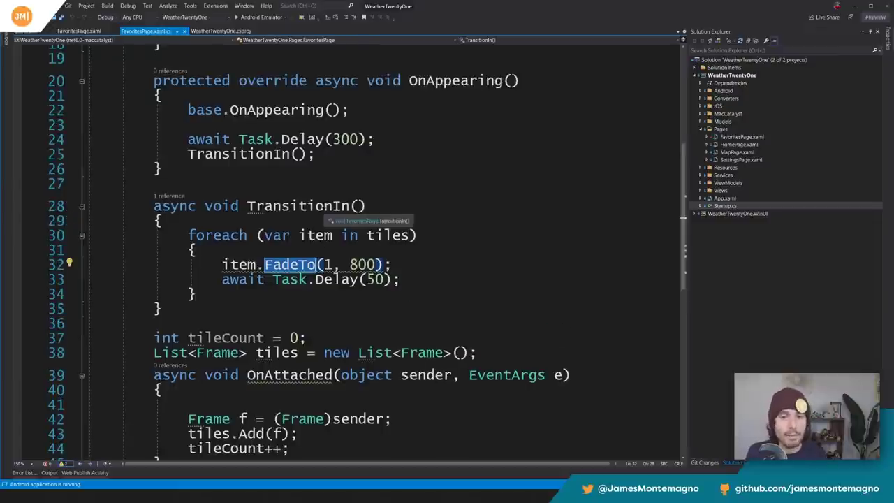
pyautogui.scroll(-3)
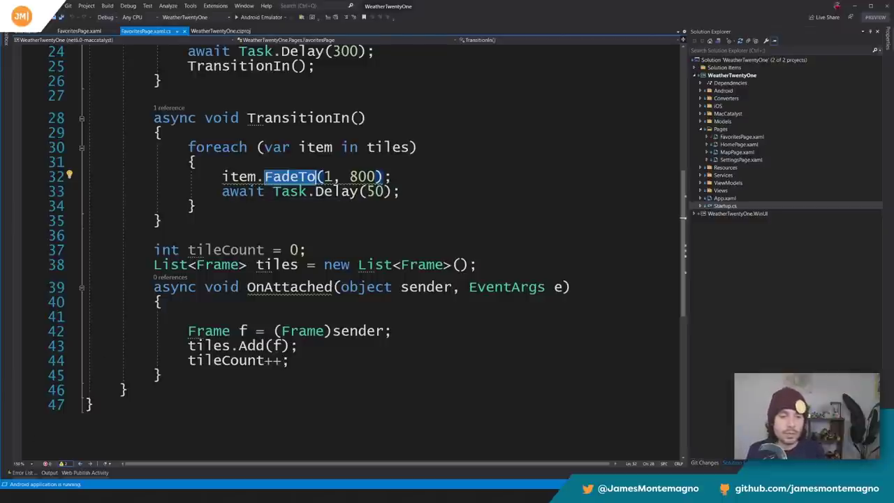
pyautogui.click(78, 31)
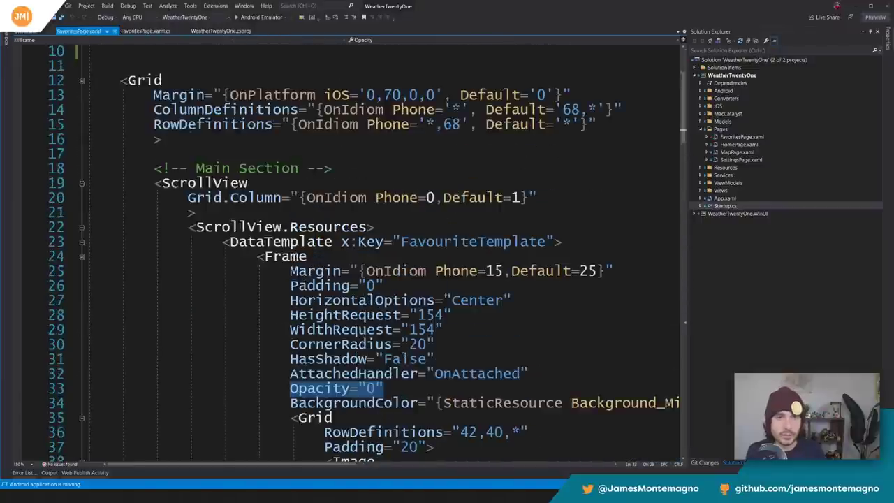
pyautogui.scroll(3)
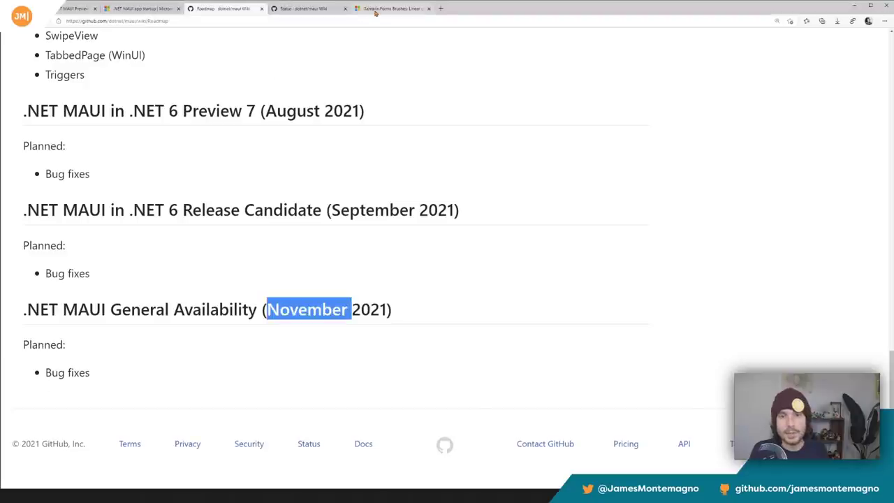
# Select the vertical LinearGradientBrush XAML example in the Xamarin.Forms Brushes docs, reading through diagonal
pyautogui.click(391, 8)
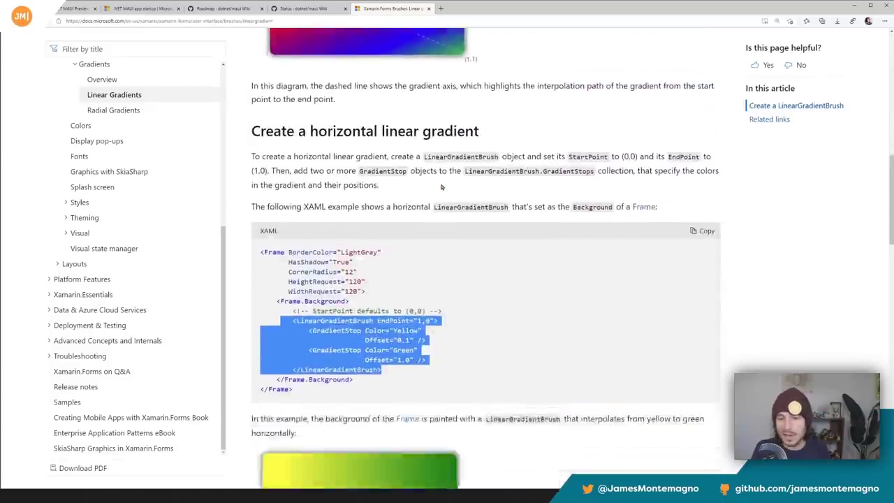
pyautogui.scroll(-3)
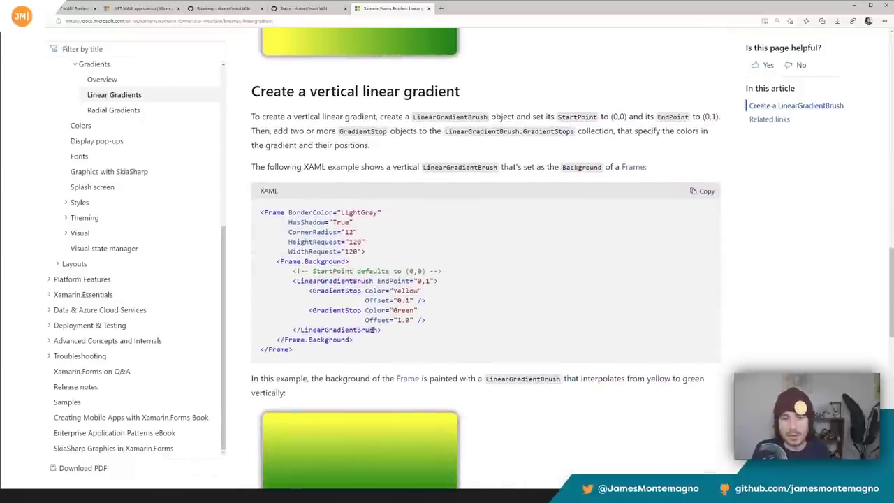
pyautogui.moveTo(293, 280); pyautogui.dragTo(379, 330)
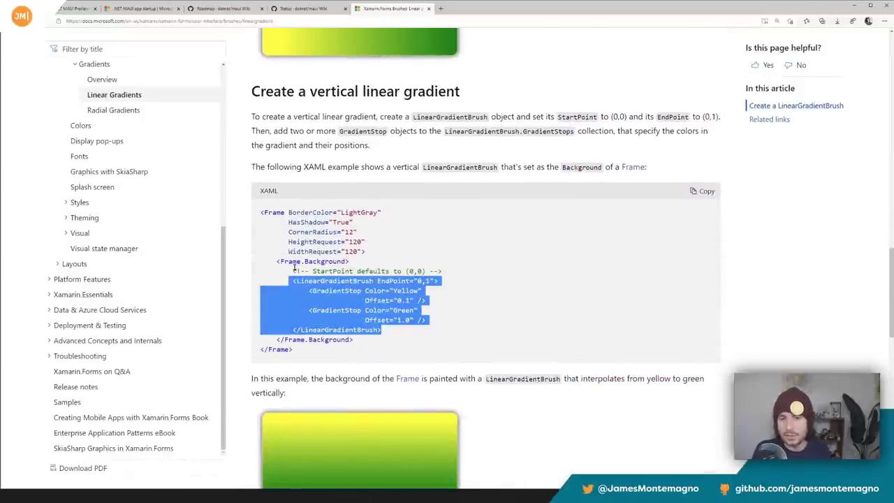
pyautogui.scroll(-3)
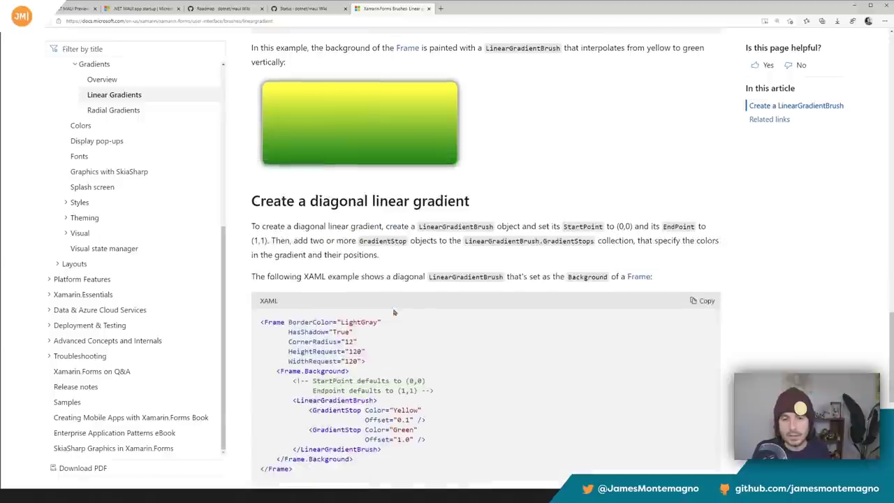
pyautogui.scroll(-3)
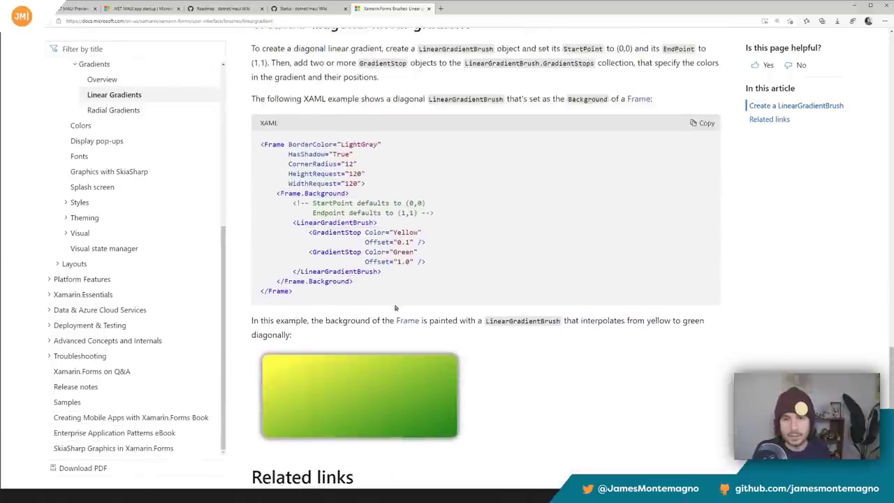
pyautogui.scroll(-3)
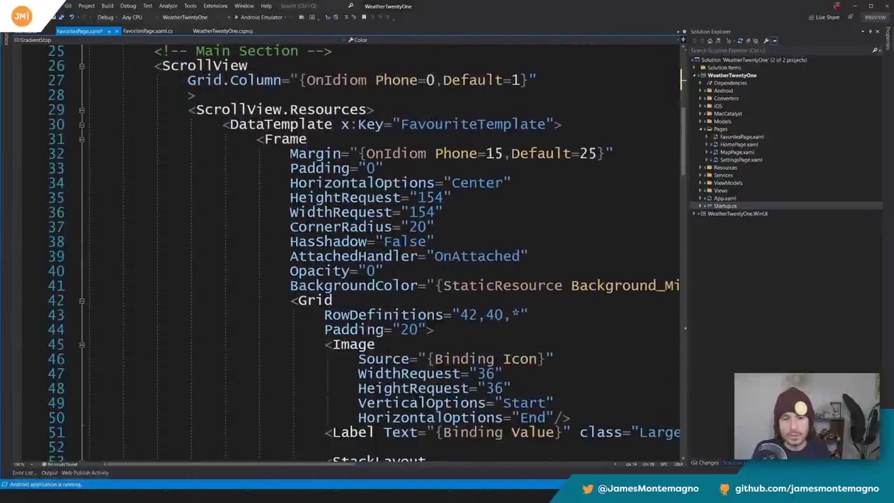
# Give the tile Frame a vertical Purple-to-Orange LinearGradientBrush background, removing BackgroundColor
pyautogui.scroll(-3)
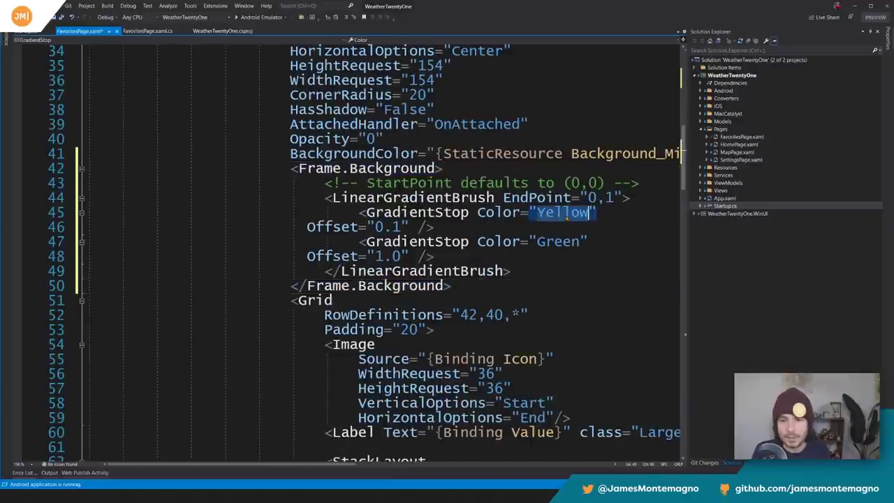
pyautogui.write('Pu')
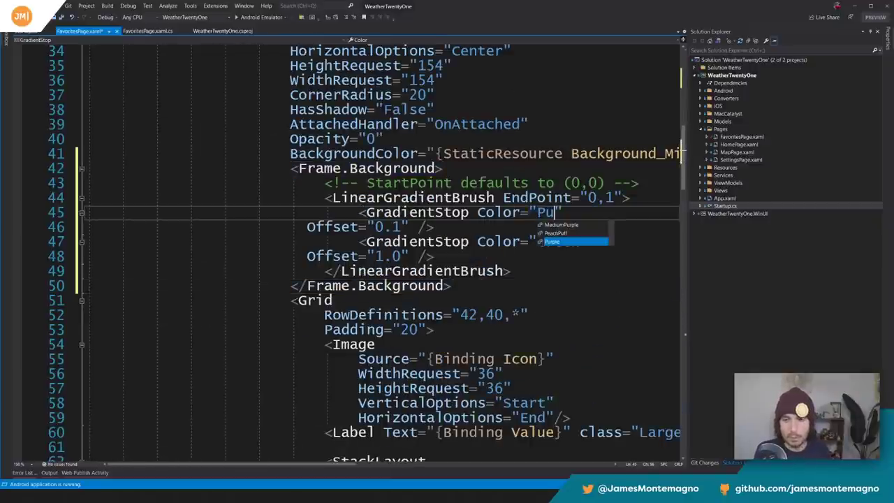
pyautogui.write('Green"')
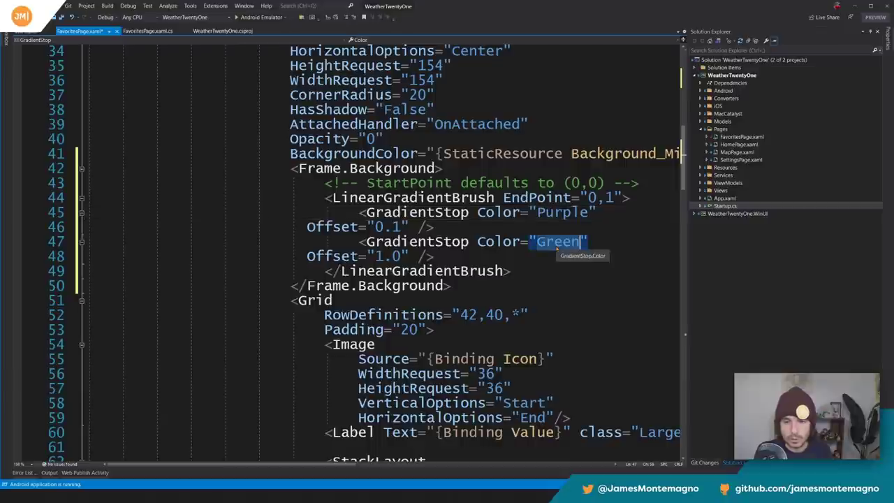
pyautogui.write('Orange')
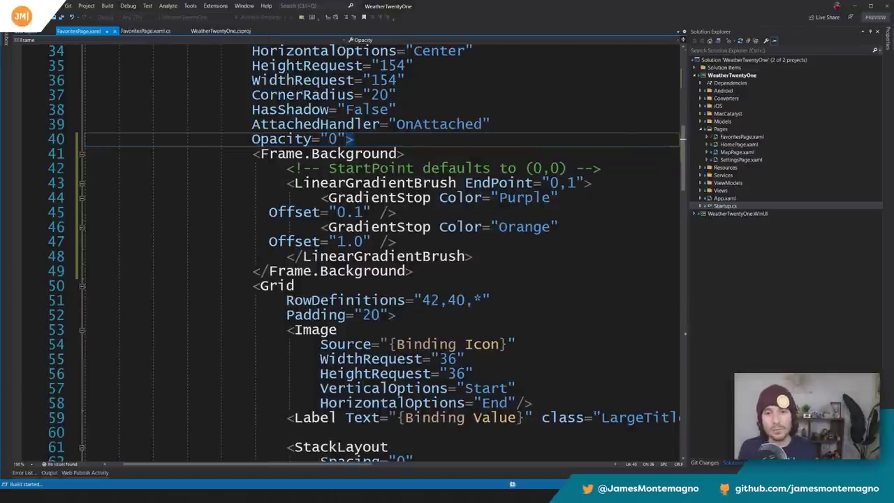
pyautogui.moveTo(293, 181); pyautogui.dragTo(398, 240)
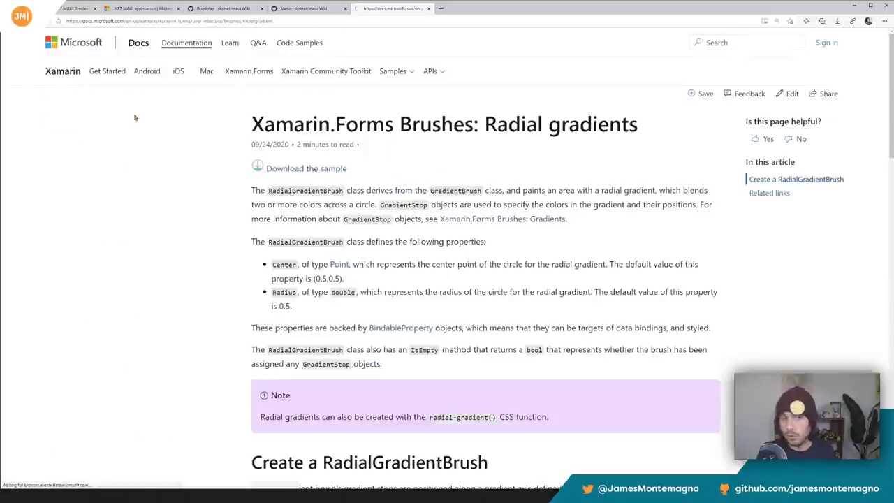
pyautogui.scroll(-3)
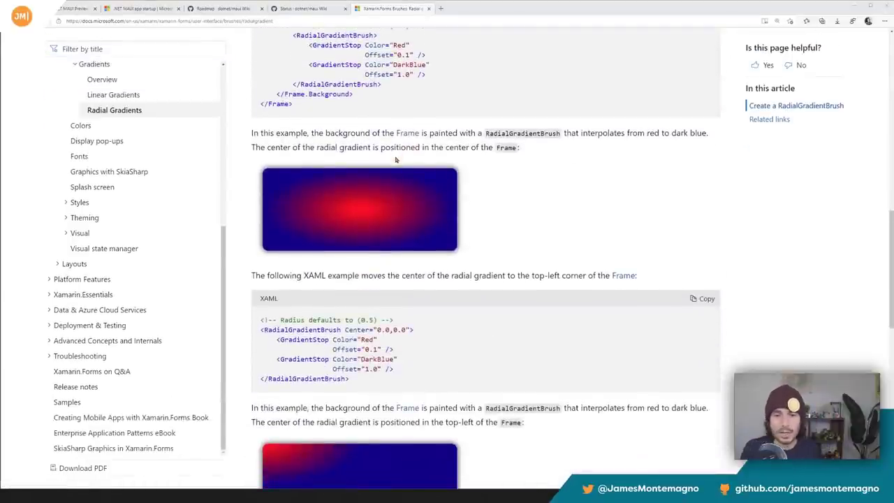
pyautogui.scroll(-3)
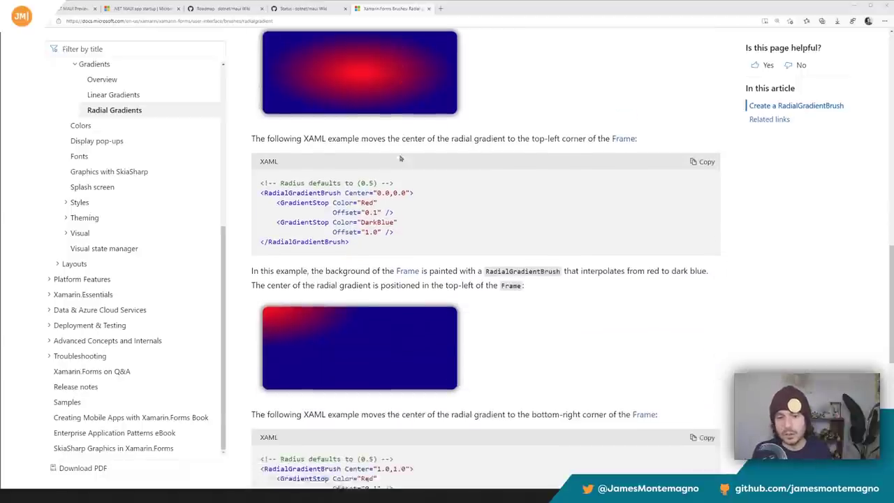
pyautogui.scroll(-3)
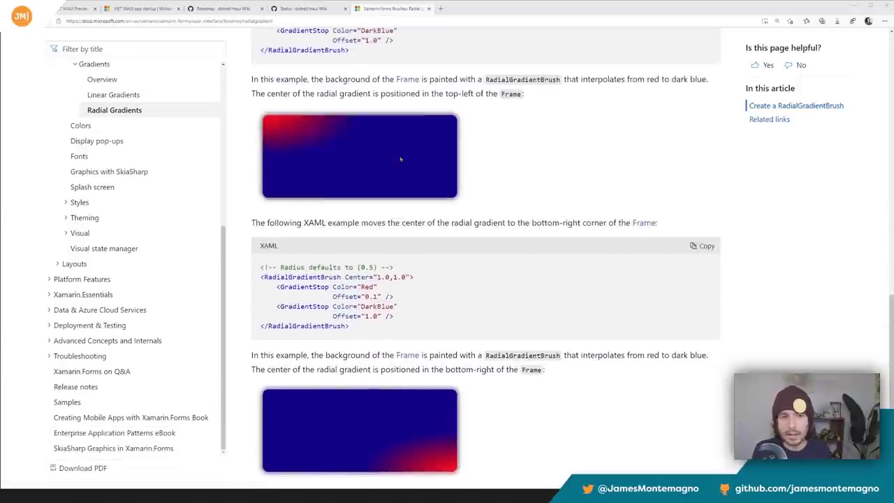
pyautogui.scroll(3)
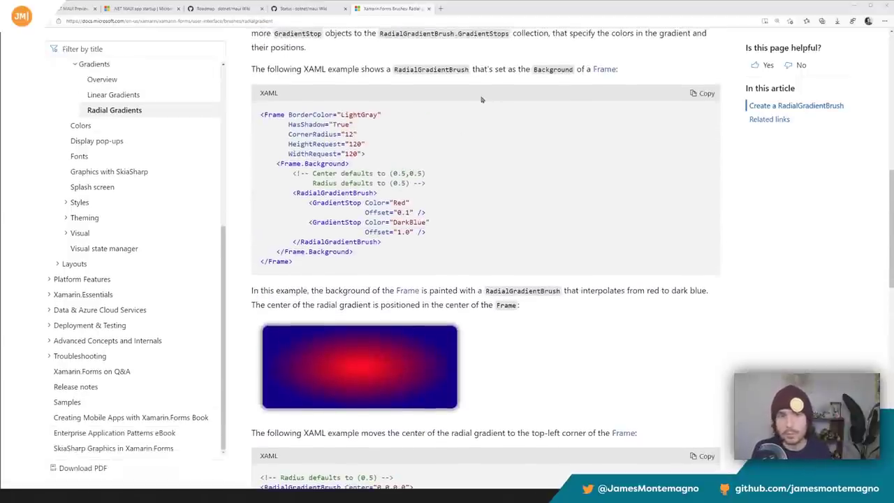
pyautogui.scroll(3)
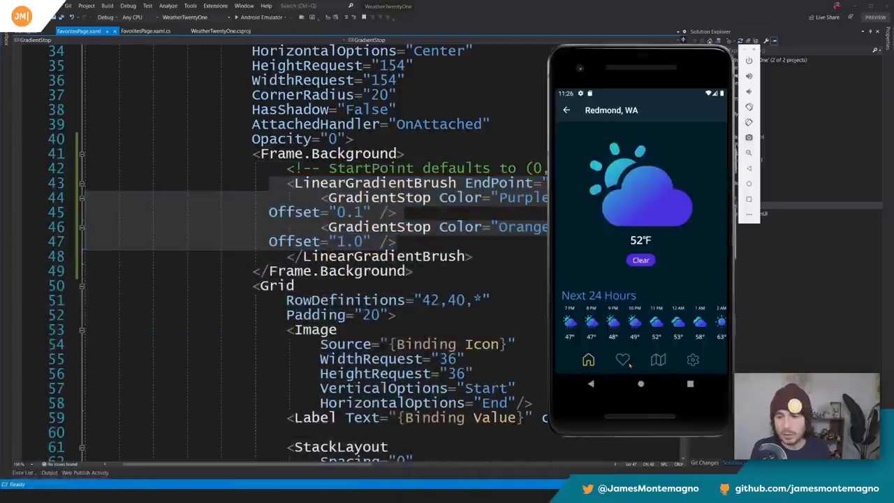
# View the Favorites page in the running Android app, showing city tiles with purple-to-orange gradients
pyautogui.click(622, 360)
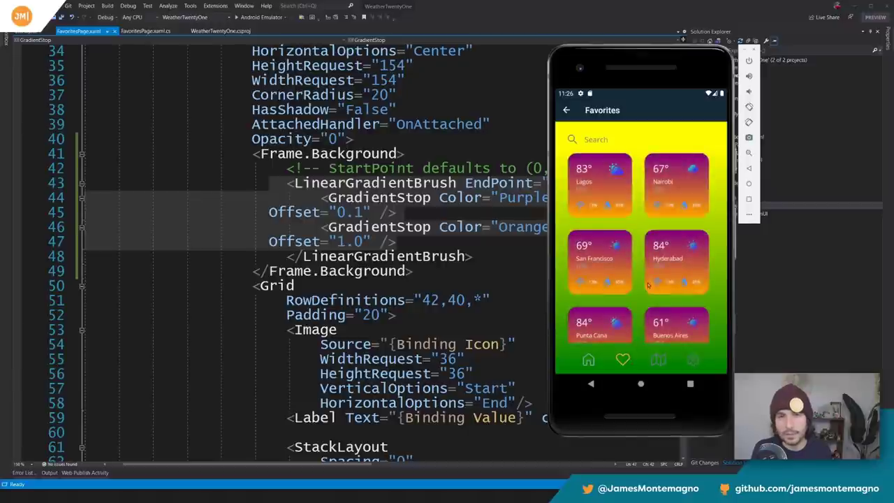
pyautogui.scroll(-3)
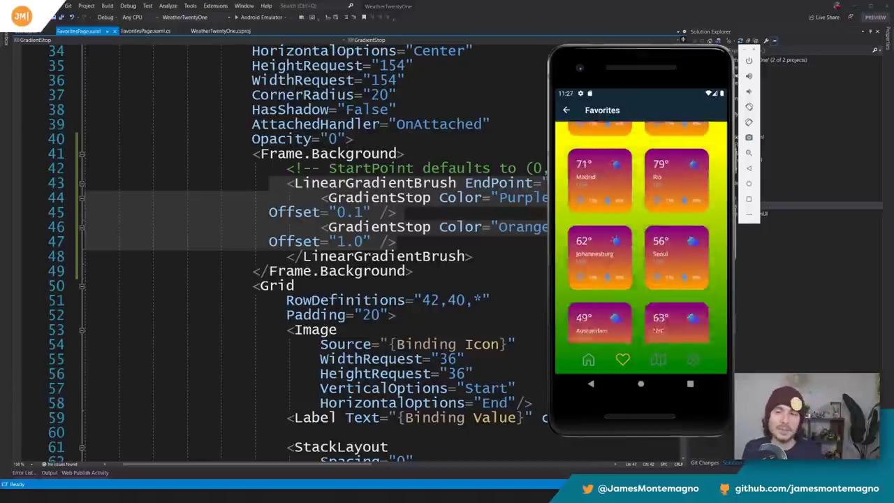